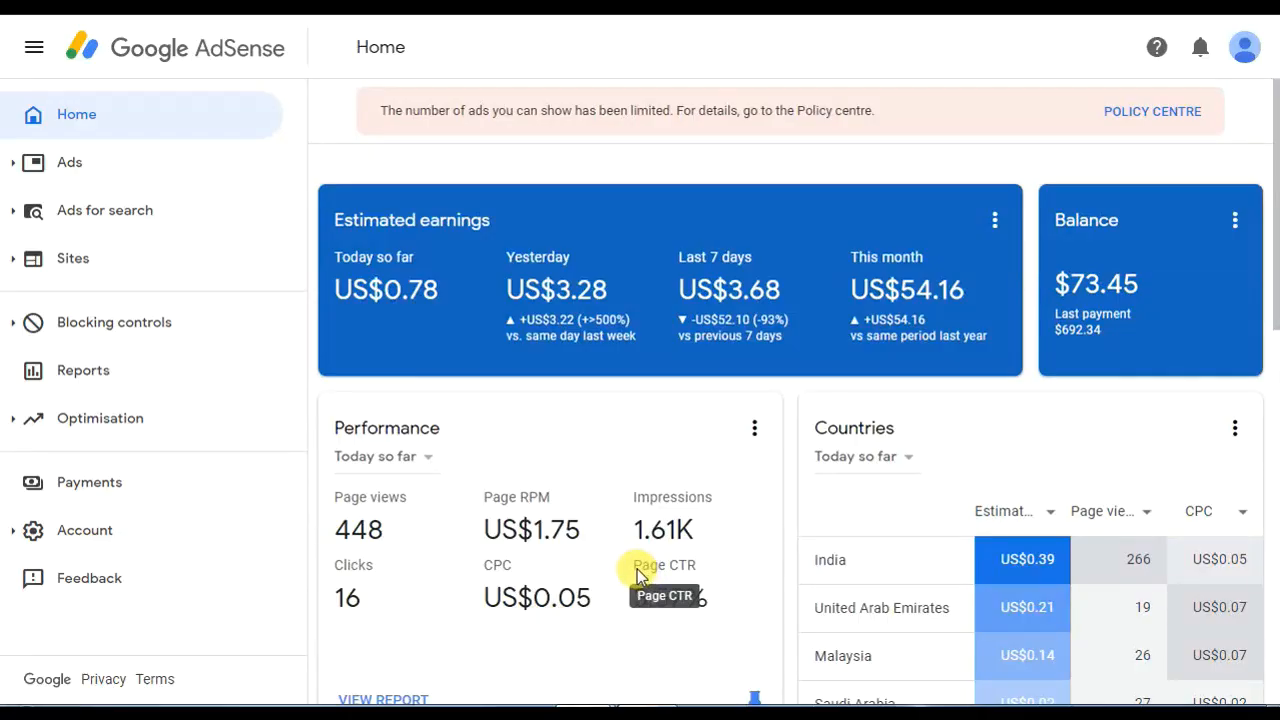
{"action": "mouse_move", "coordinate": [960, 250]}
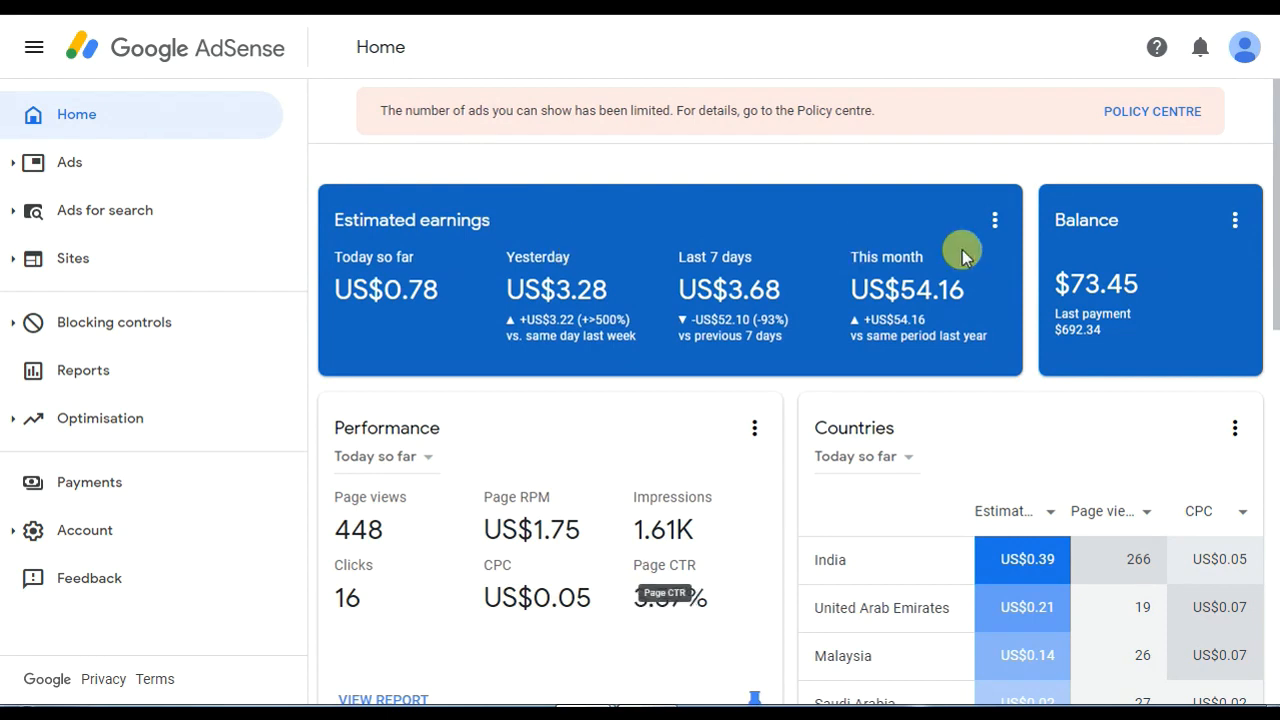
Step: View the 'Ad serving has been limited' invalid-traffic issue in the Policy centre with details expanded
{"action": "left_click", "coordinate": [1152, 112]}
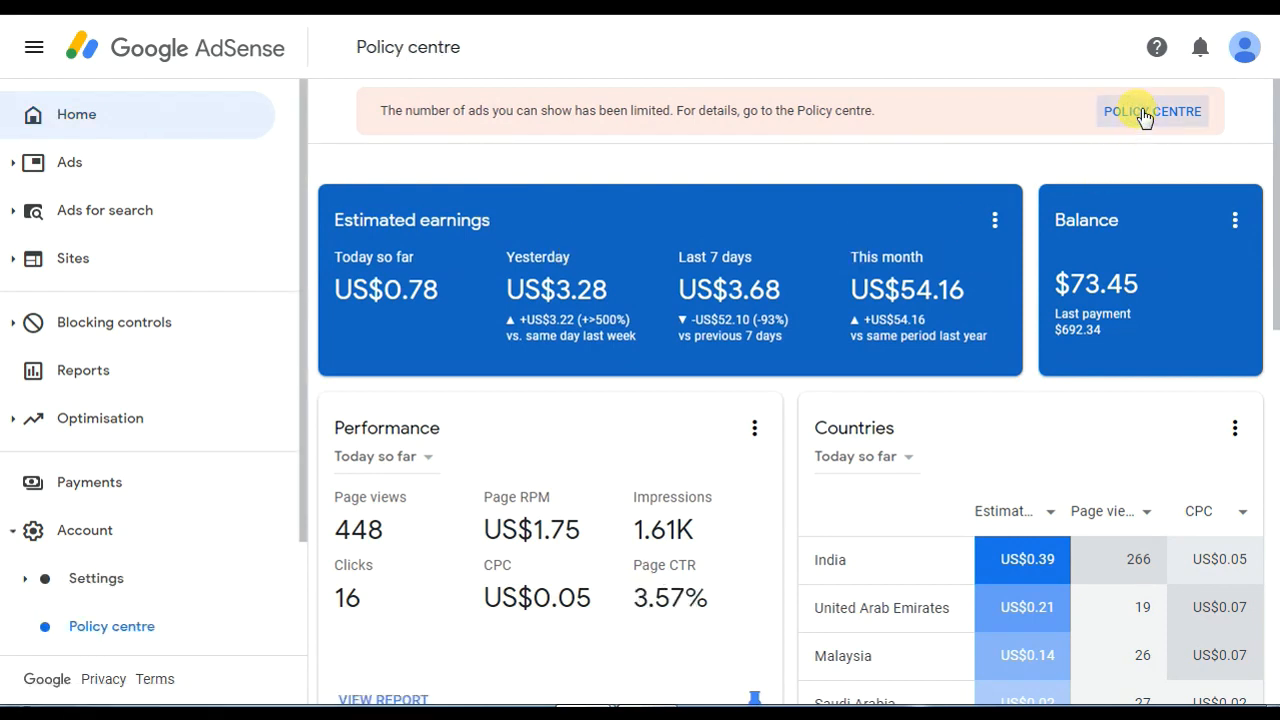
{"action": "left_click", "coordinate": [1152, 112]}
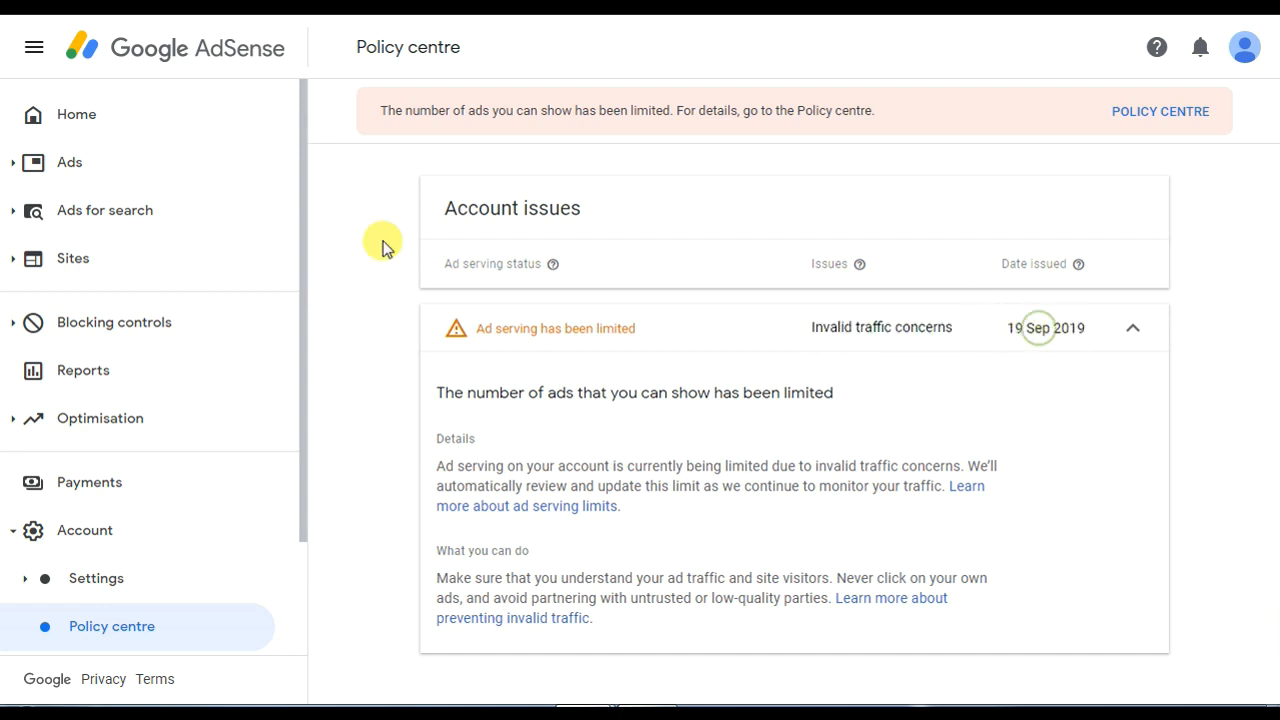
Step: Return to the AdSense Home dashboard from the Policy centre
{"action": "left_click", "coordinate": [76, 114]}
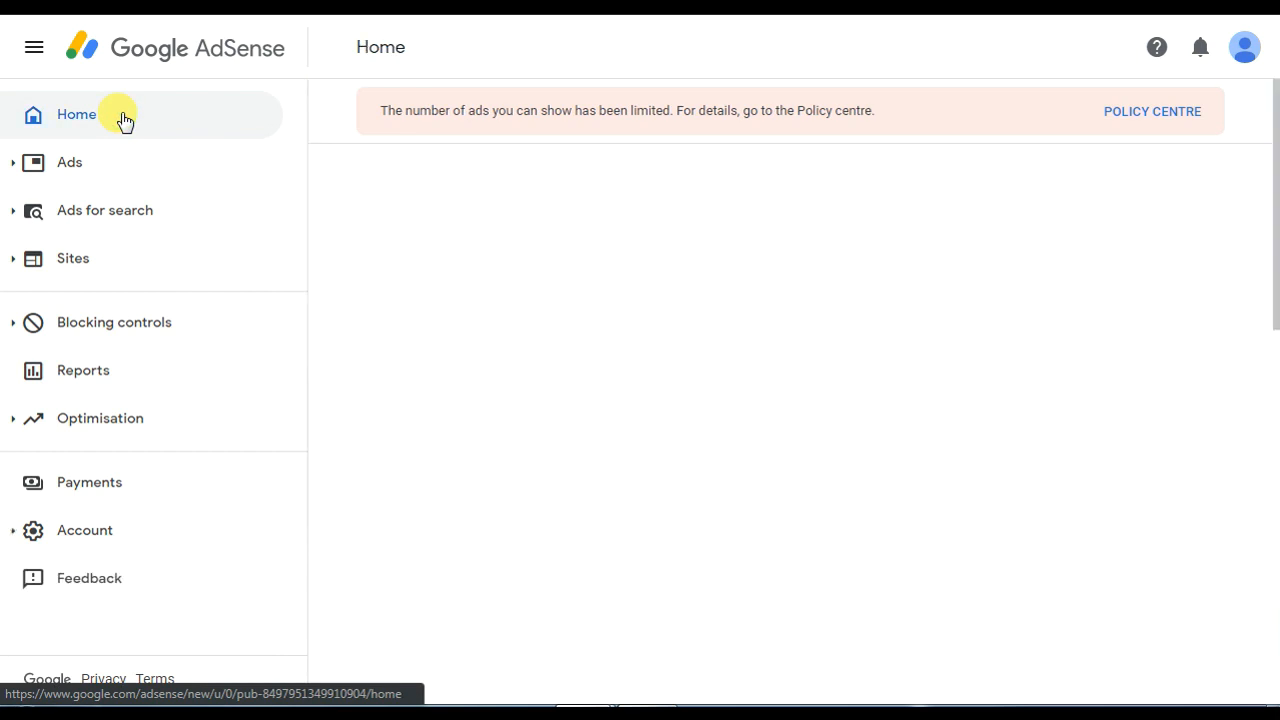
{"action": "mouse_move", "coordinate": [636, 236]}
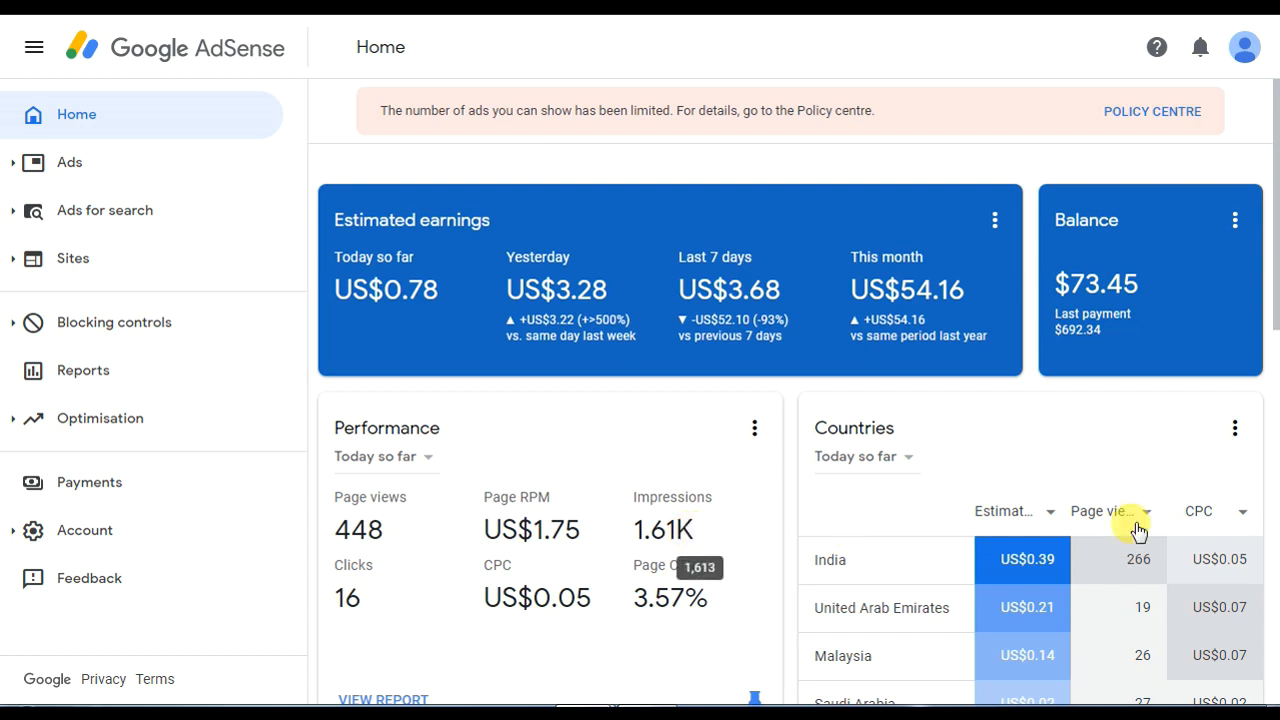
{"action": "mouse_move", "coordinate": [860, 360]}
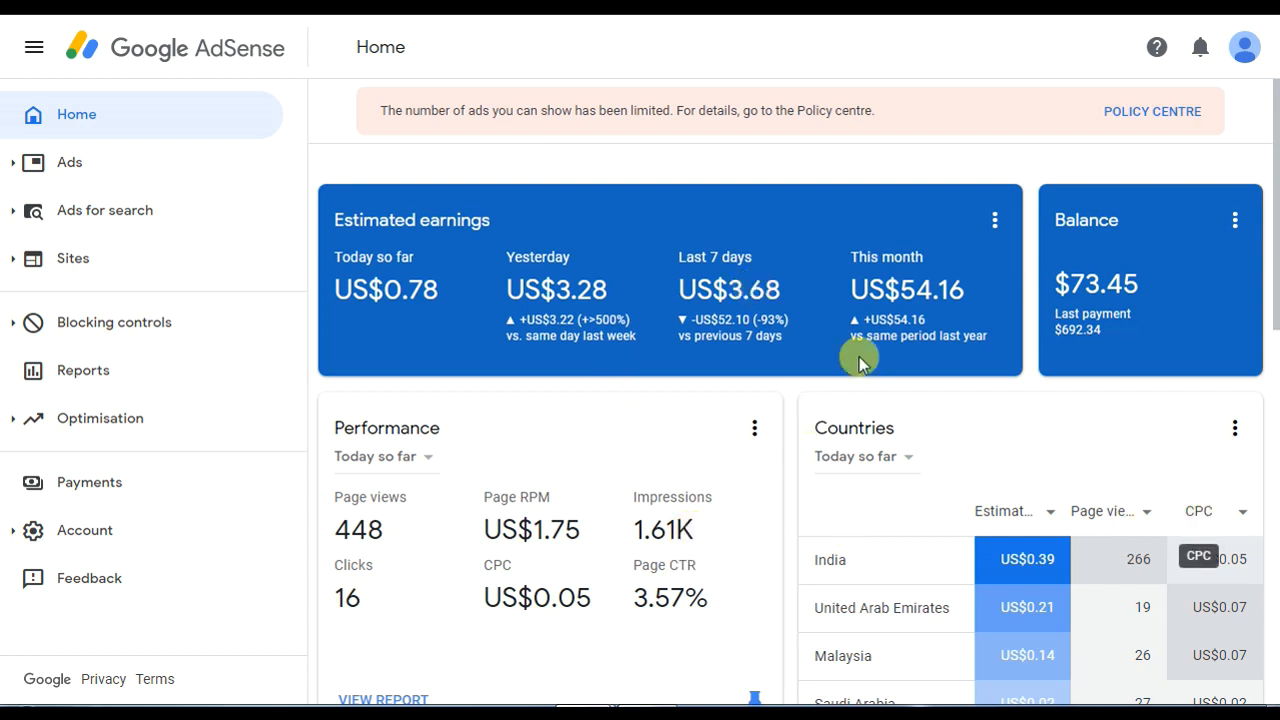
{"action": "mouse_move", "coordinate": [456, 302]}
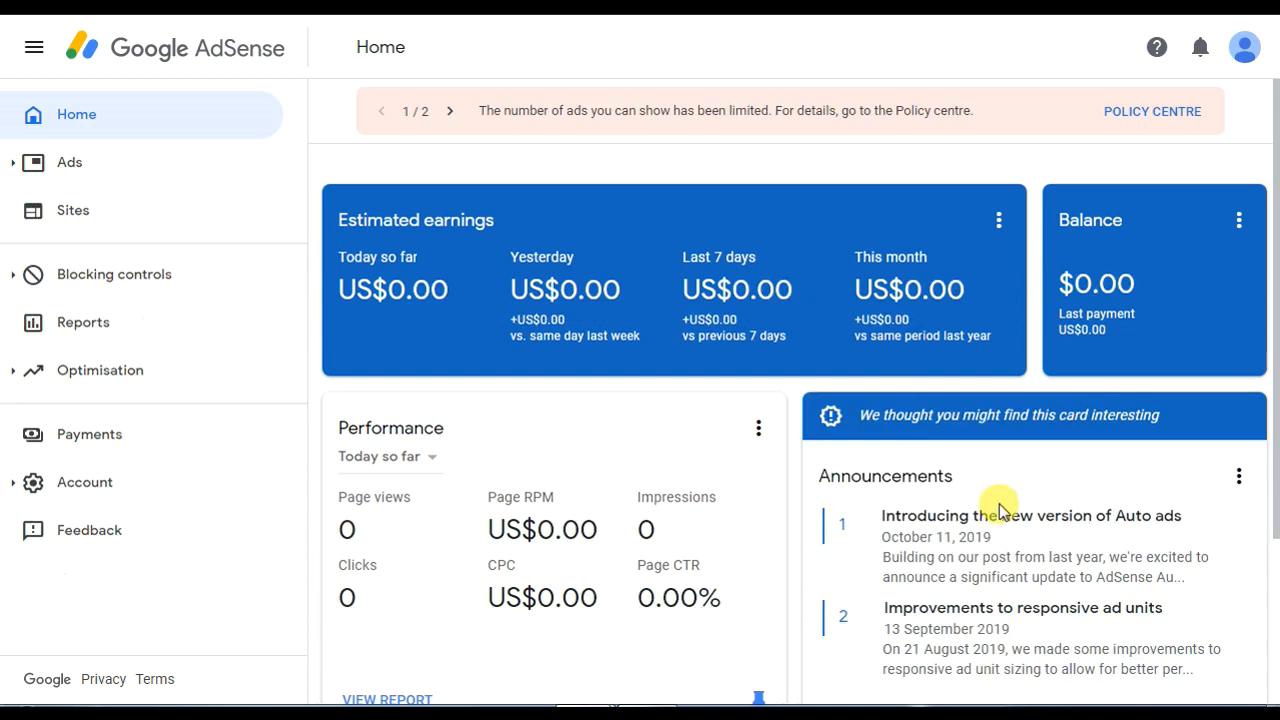
{"action": "mouse_move", "coordinate": [896, 290]}
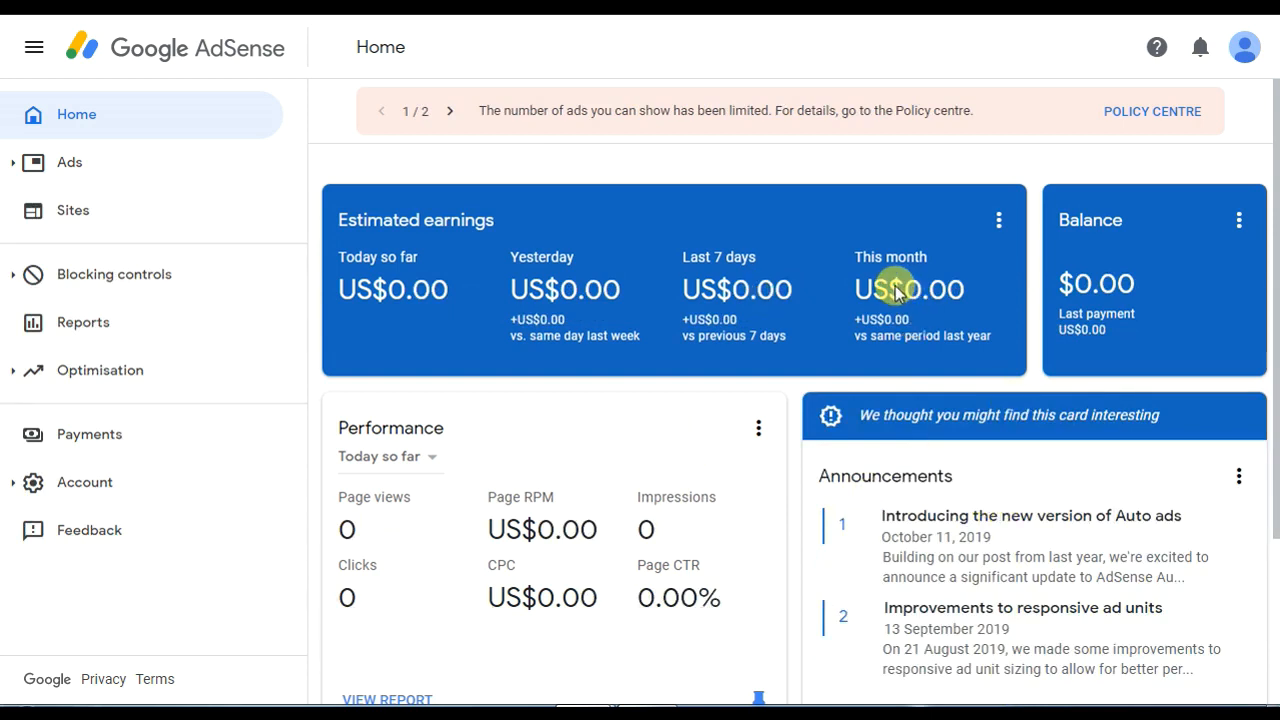
{"action": "mouse_move", "coordinate": [816, 320]}
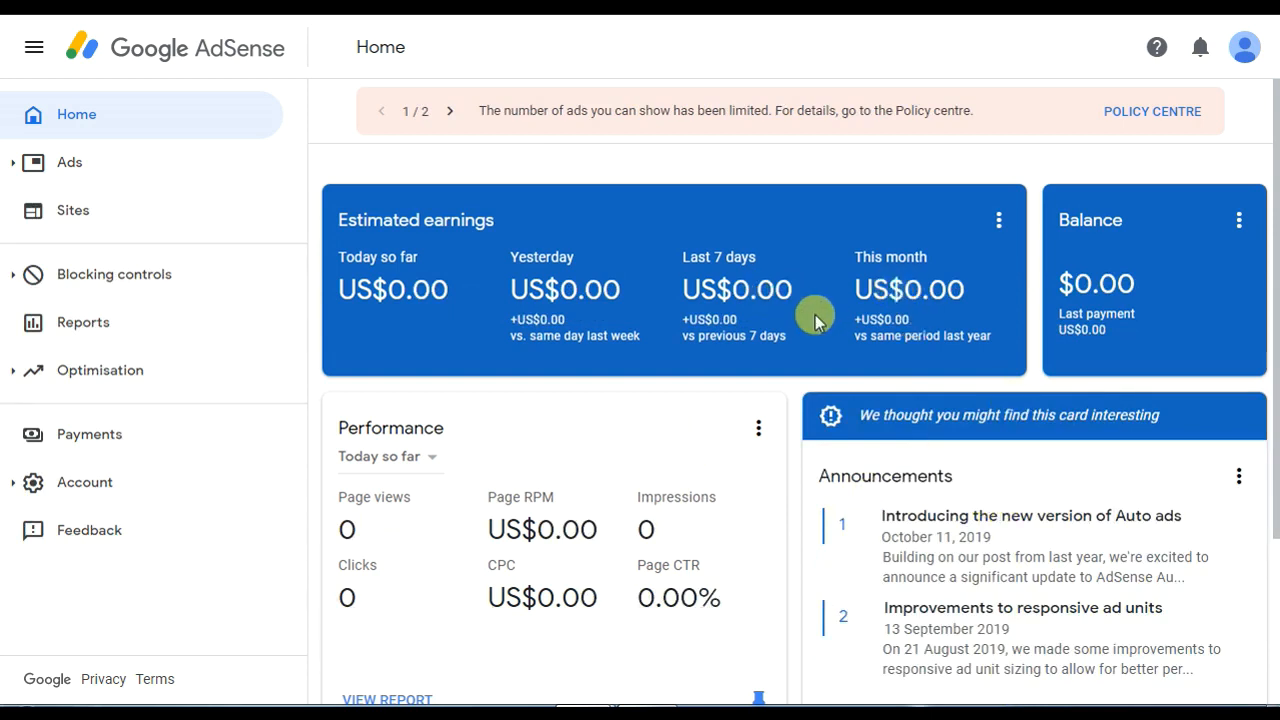
{"action": "mouse_move", "coordinate": [810, 324]}
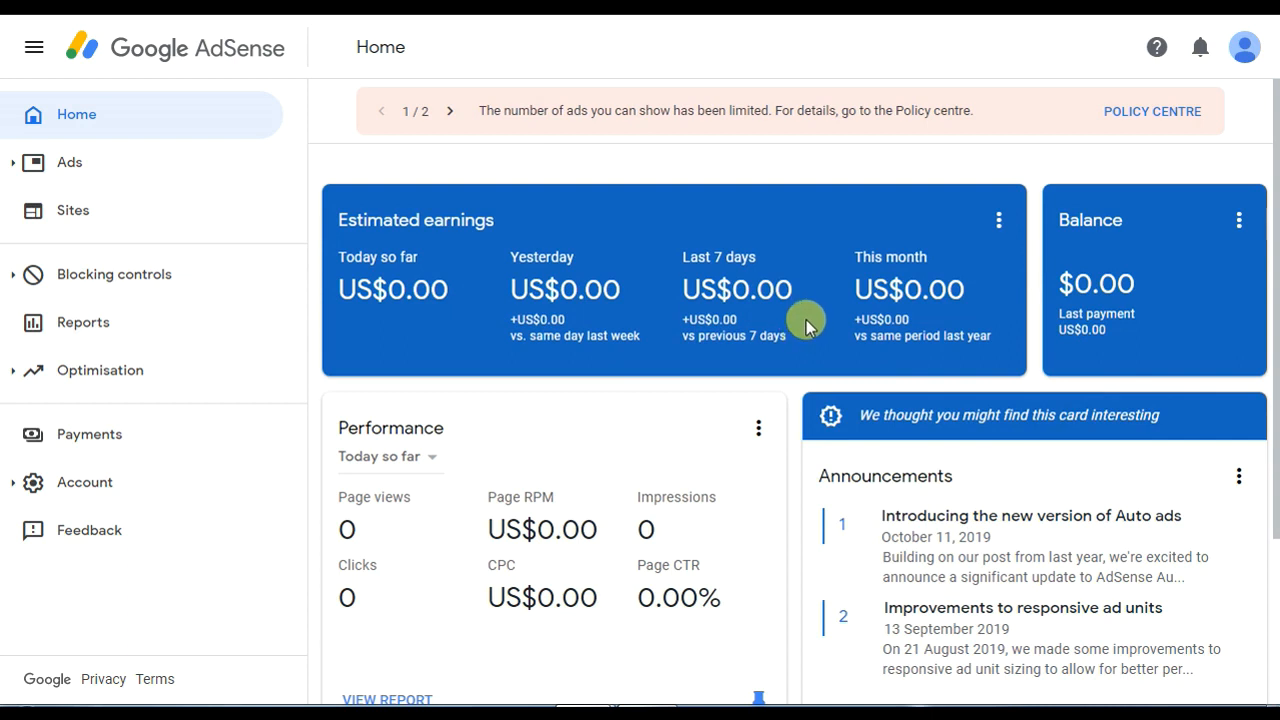
Step: View the Policy centre issue: ad serving limited while the account is being assessed
{"action": "left_click", "coordinate": [1152, 112]}
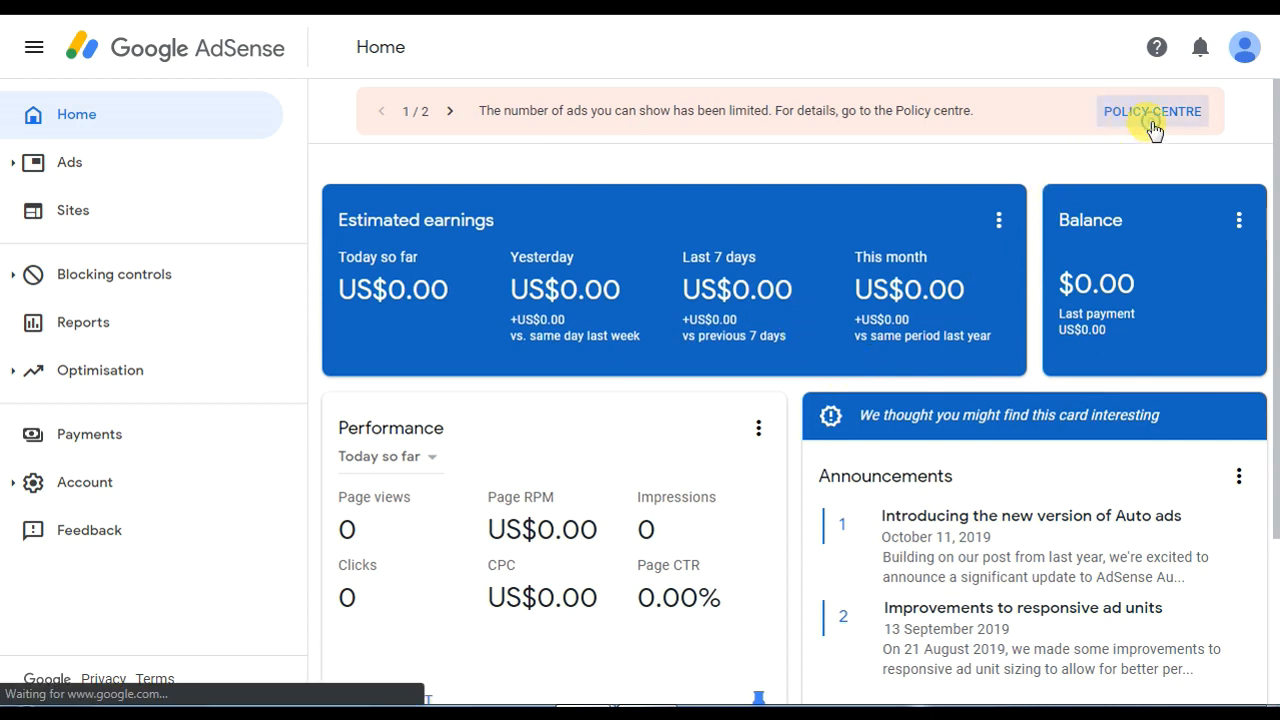
{"action": "left_click", "coordinate": [1152, 112]}
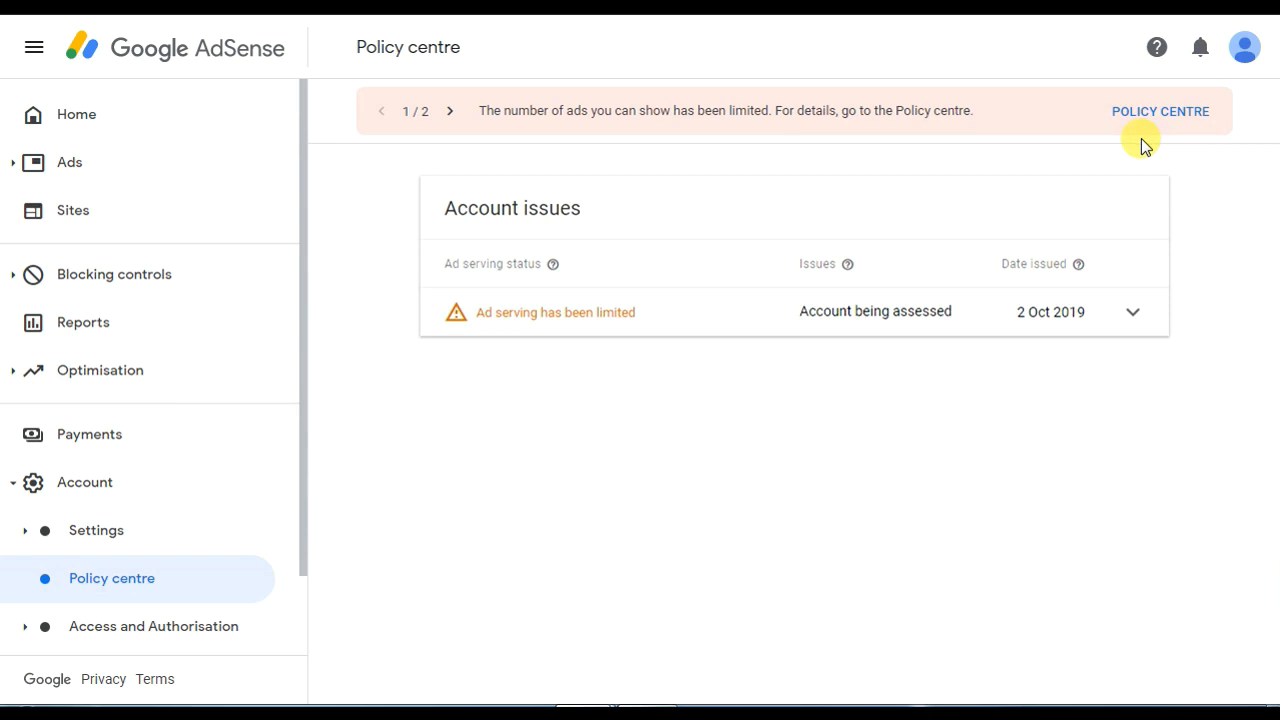
{"action": "mouse_move", "coordinate": [1212, 370]}
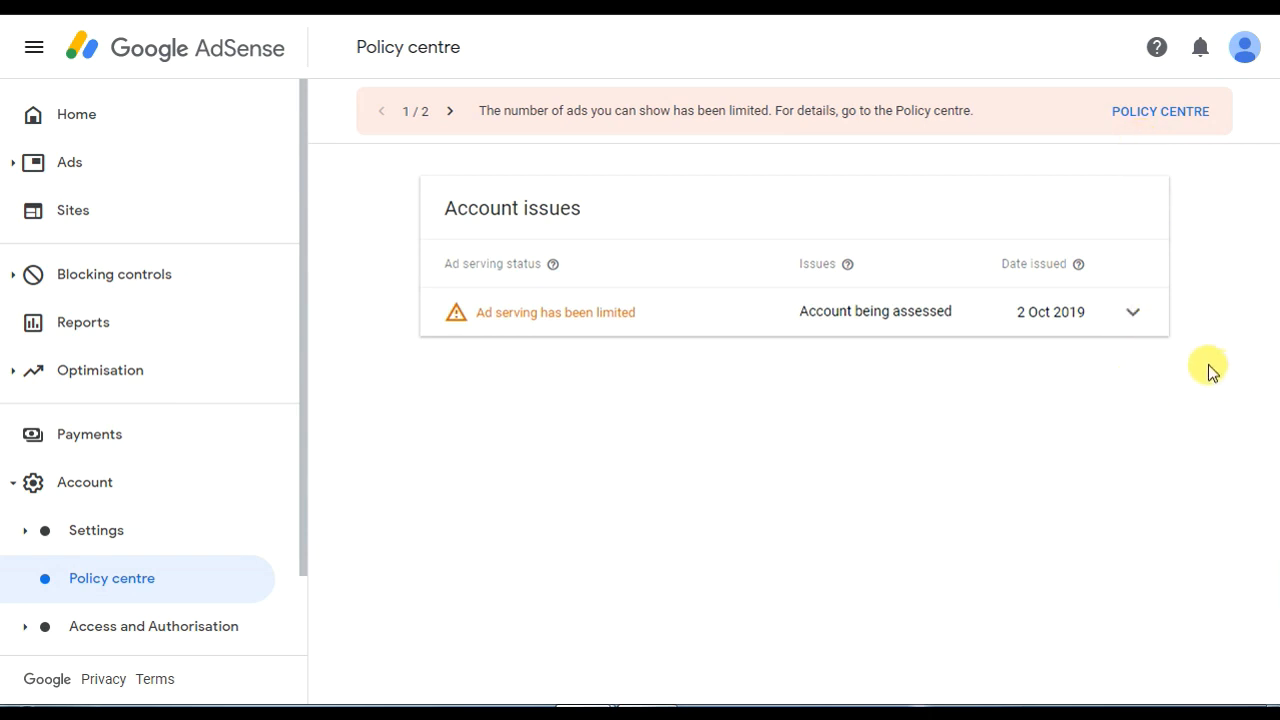
{"action": "mouse_move", "coordinate": [600, 256]}
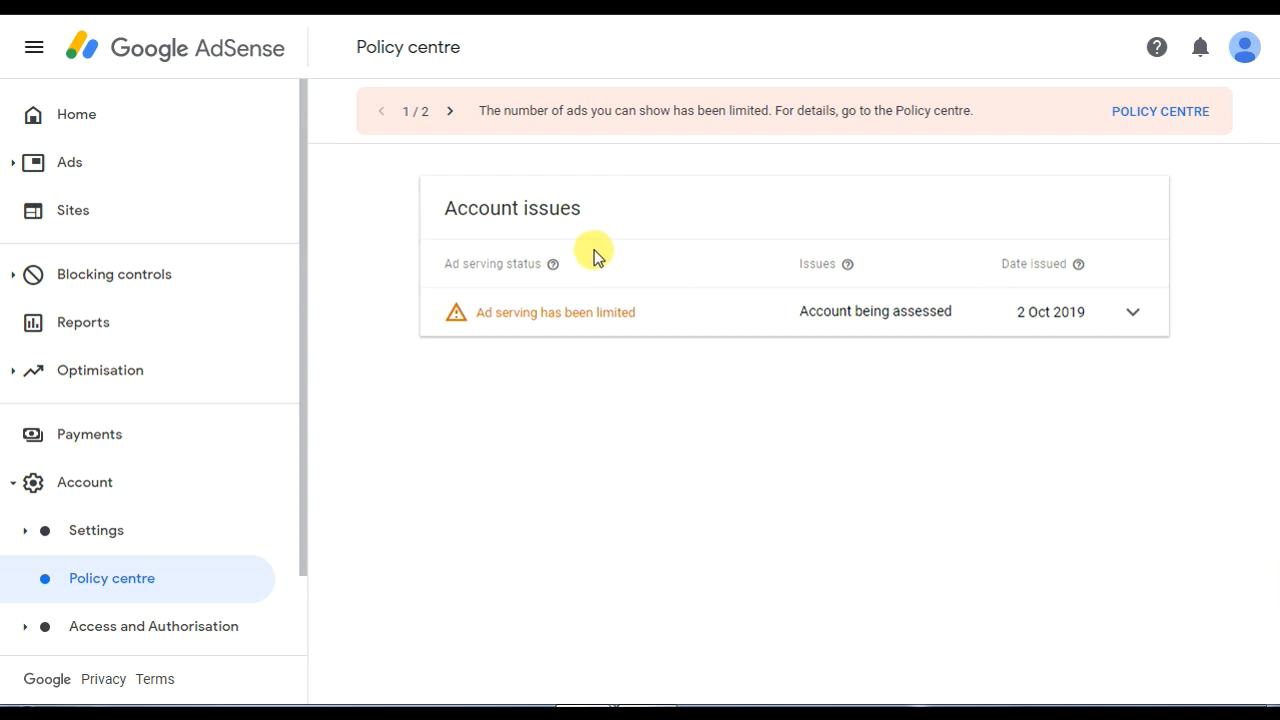
{"action": "mouse_move", "coordinate": [132, 178]}
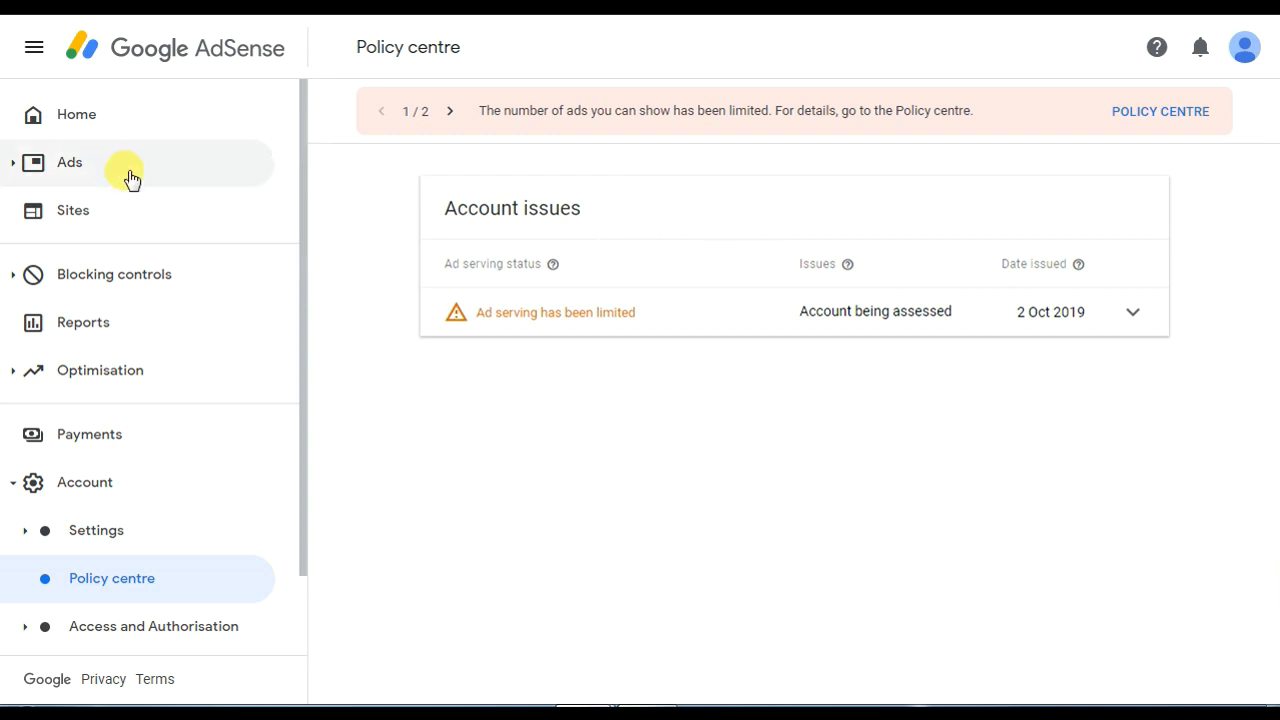
Step: Go to Ads overview and dismiss the Auto ads introduction cards to see the sites list
{"action": "left_click", "coordinate": [68, 162]}
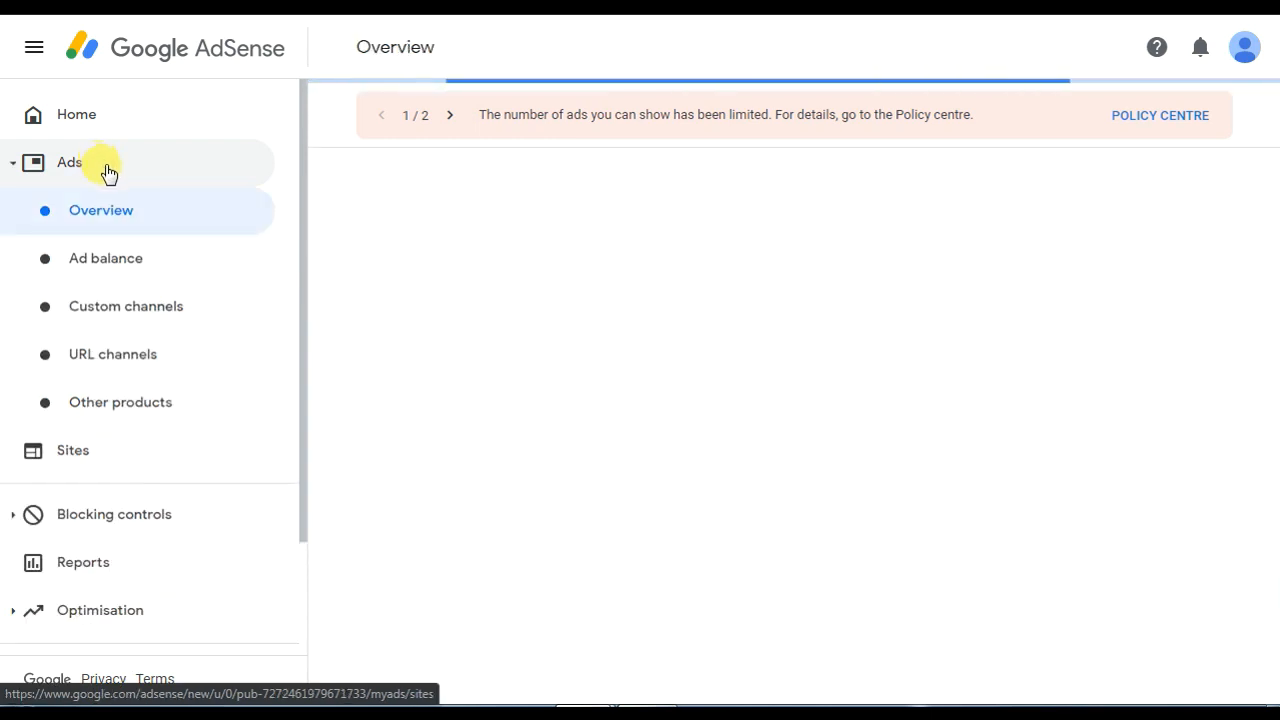
{"action": "mouse_move", "coordinate": [110, 210]}
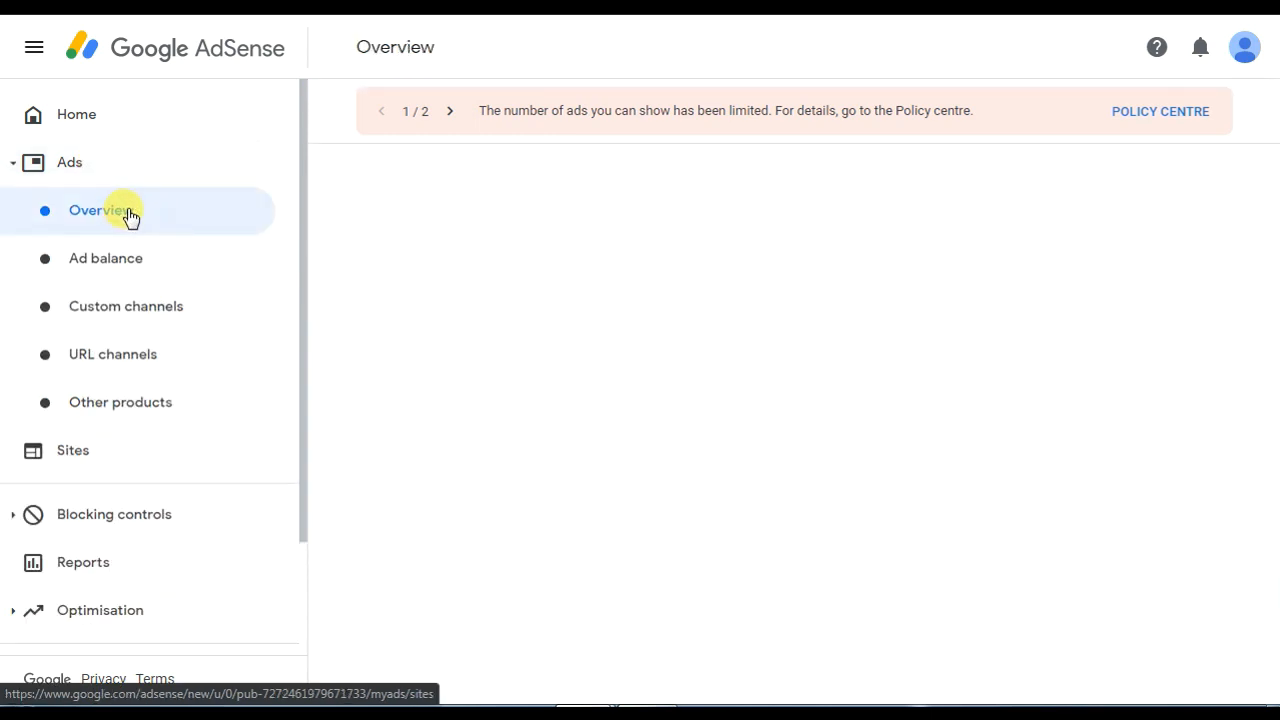
{"action": "mouse_move", "coordinate": [574, 334]}
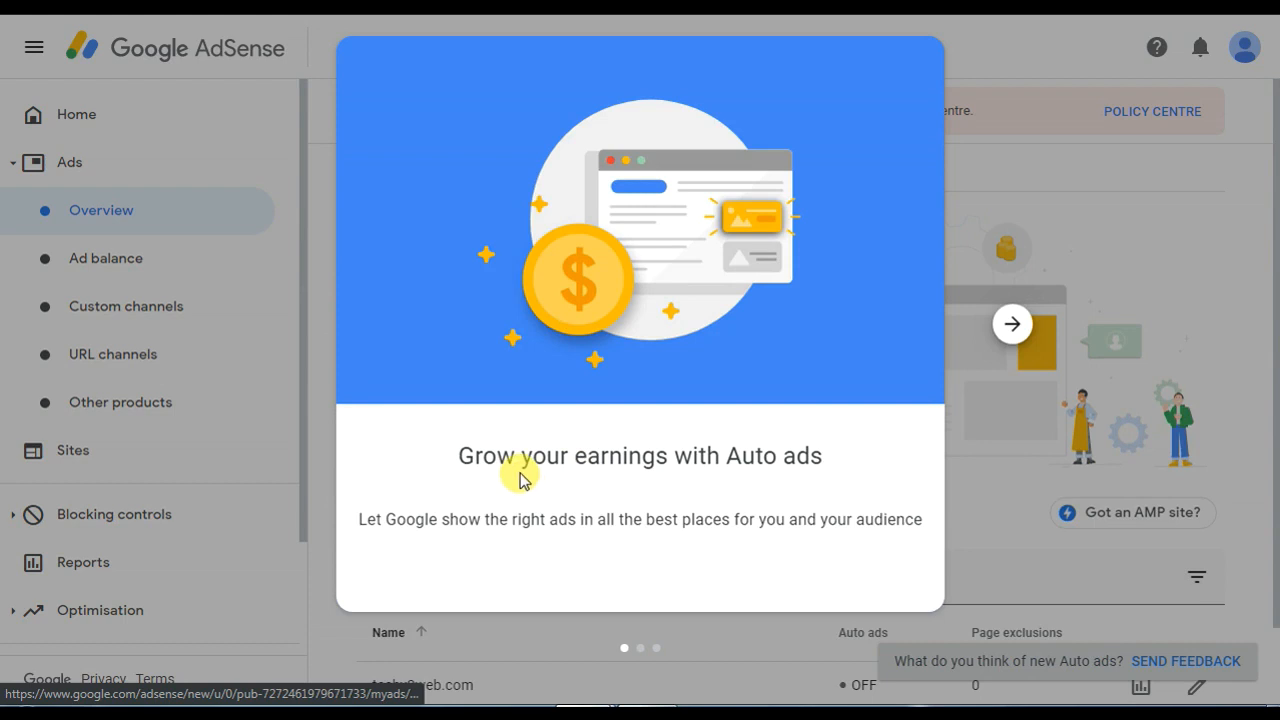
{"action": "left_click", "coordinate": [1012, 324]}
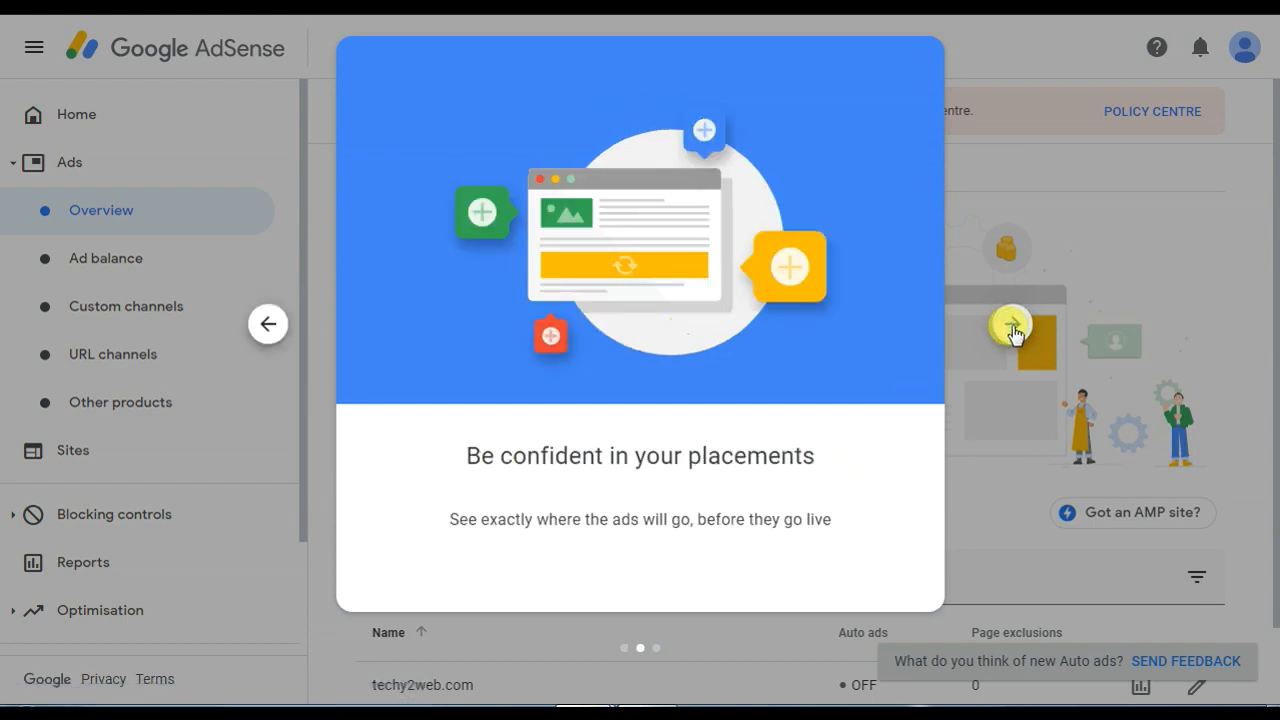
{"action": "left_click", "coordinate": [268, 324]}
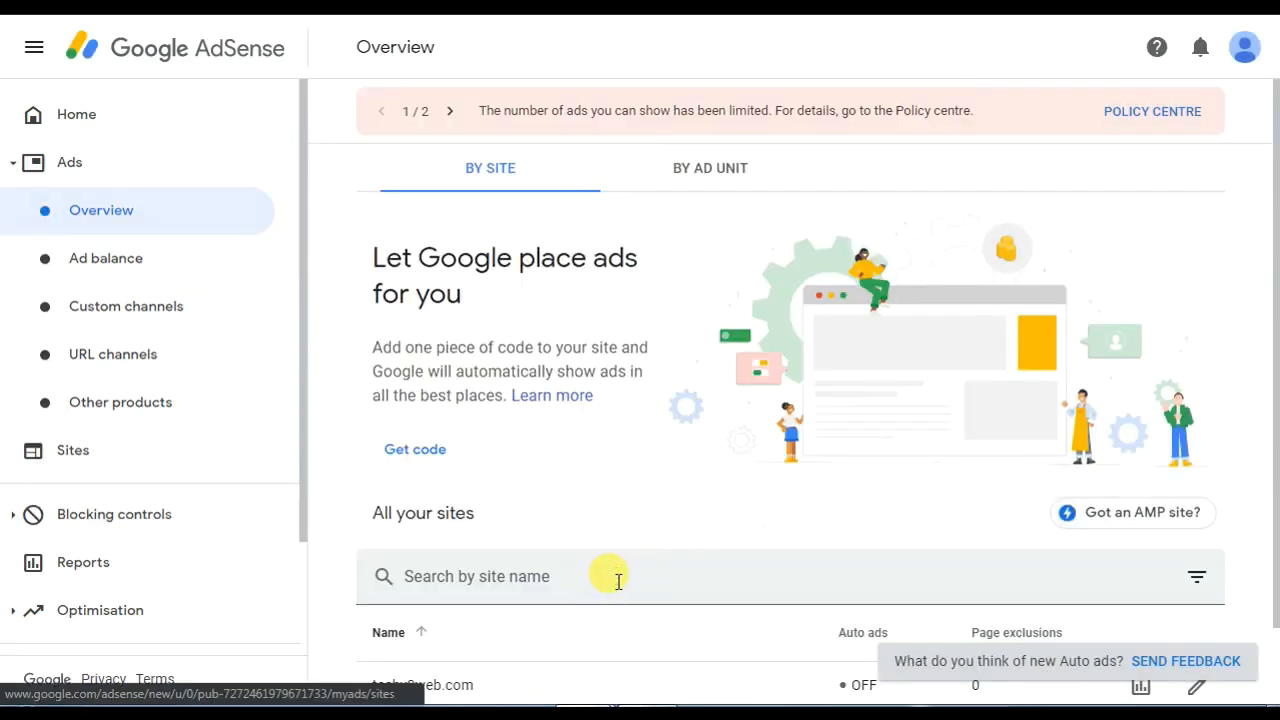
{"action": "scroll", "scroll_direction": "down", "scroll_amount": 3}
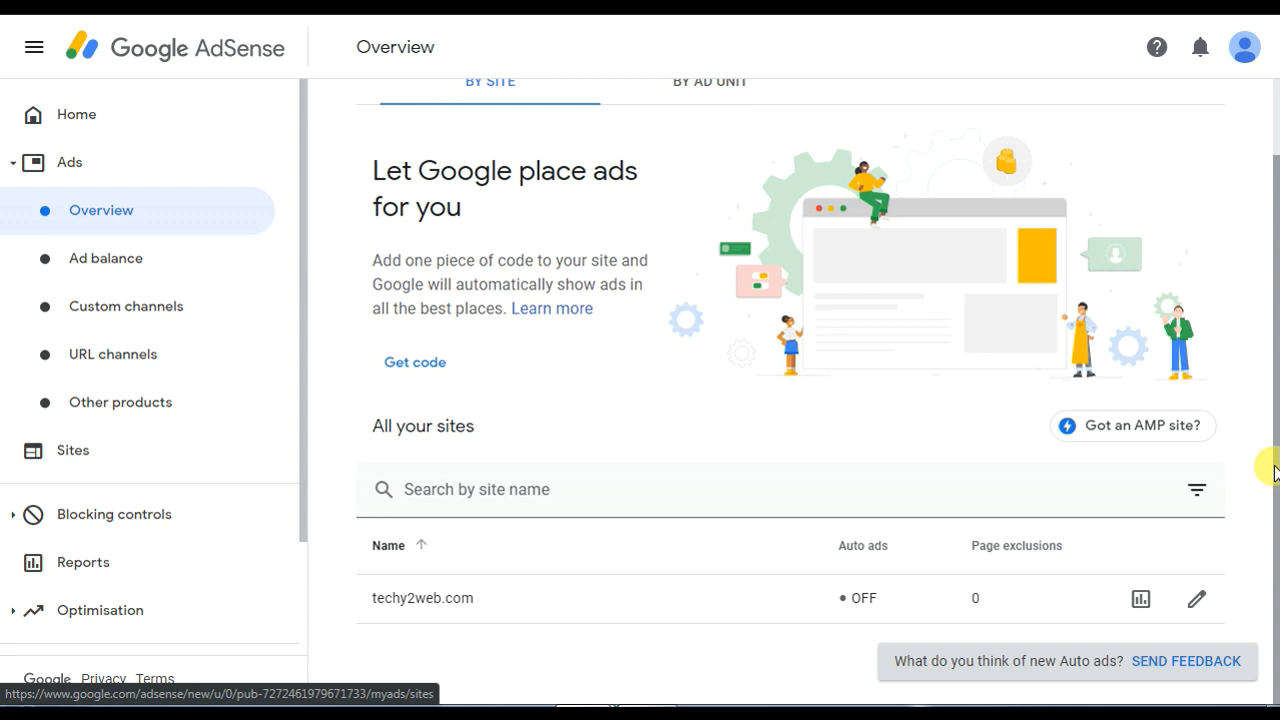
{"action": "mouse_move", "coordinate": [668, 232]}
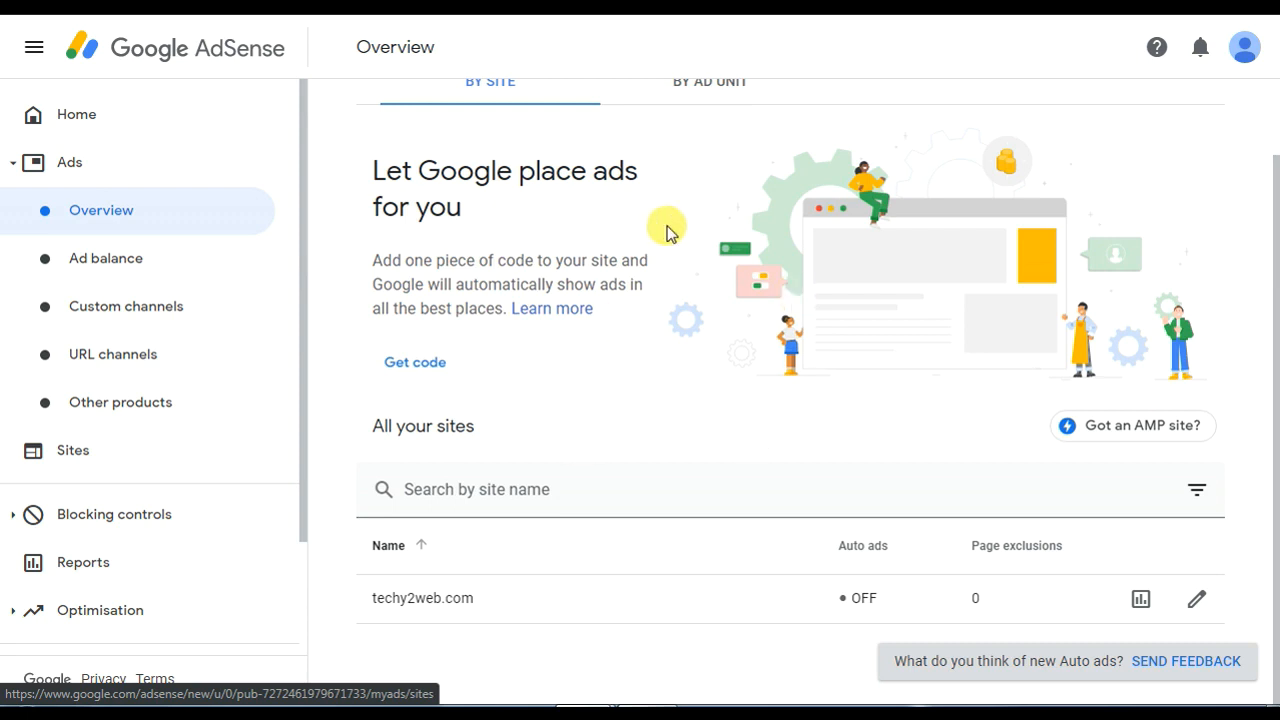
{"action": "mouse_move", "coordinate": [1196, 598]}
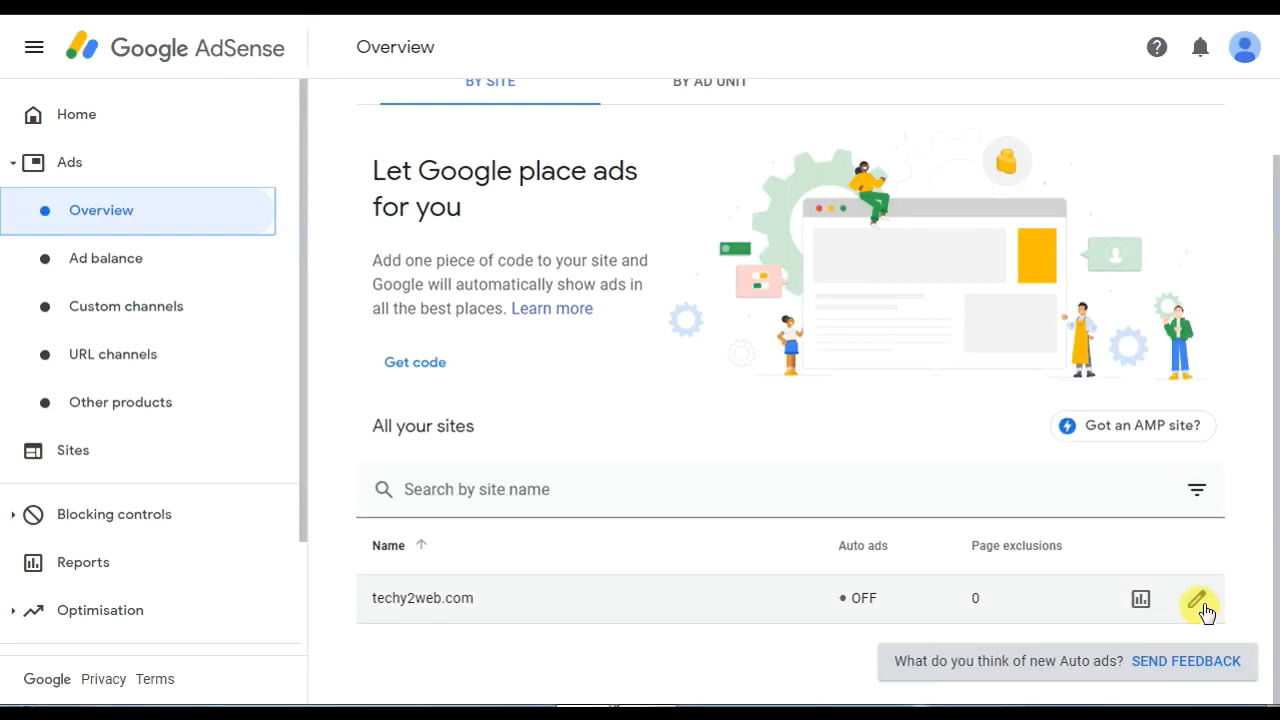
Step: Switch Auto ads on for techy2web.com in Ad Settings and reveal the Ad formats options
{"action": "left_click", "coordinate": [1198, 600]}
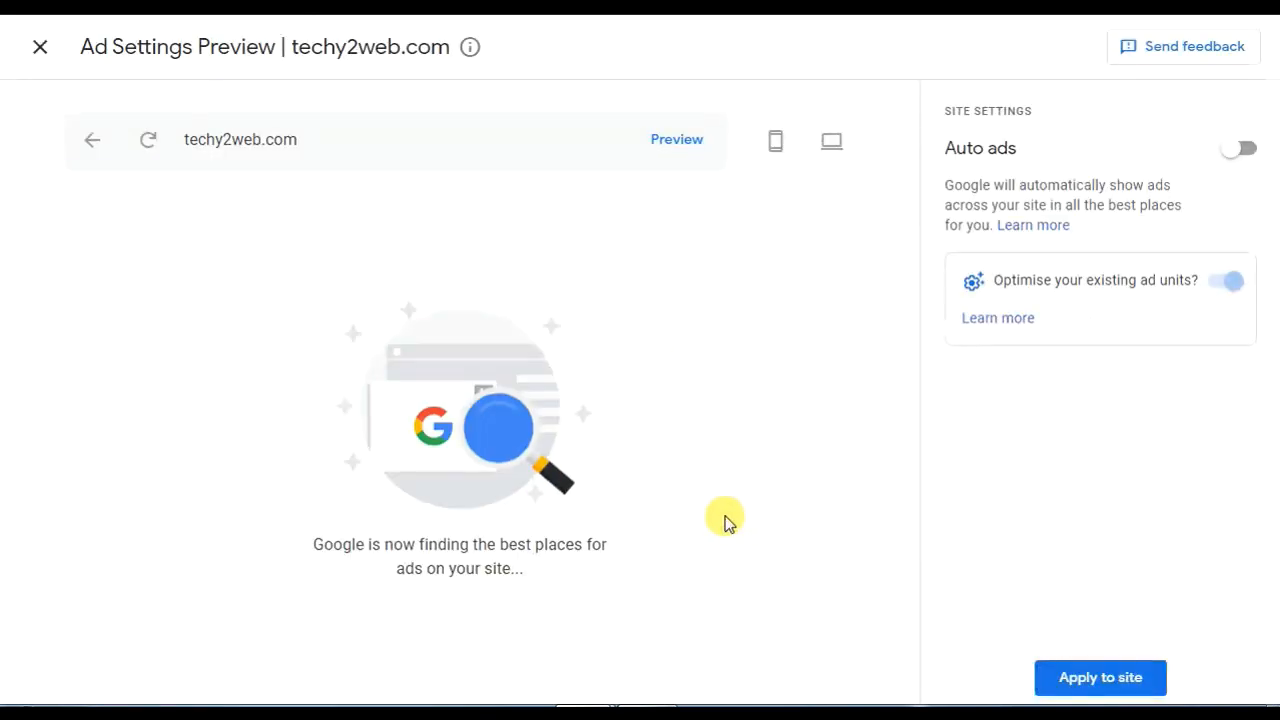
{"action": "mouse_move", "coordinate": [644, 530]}
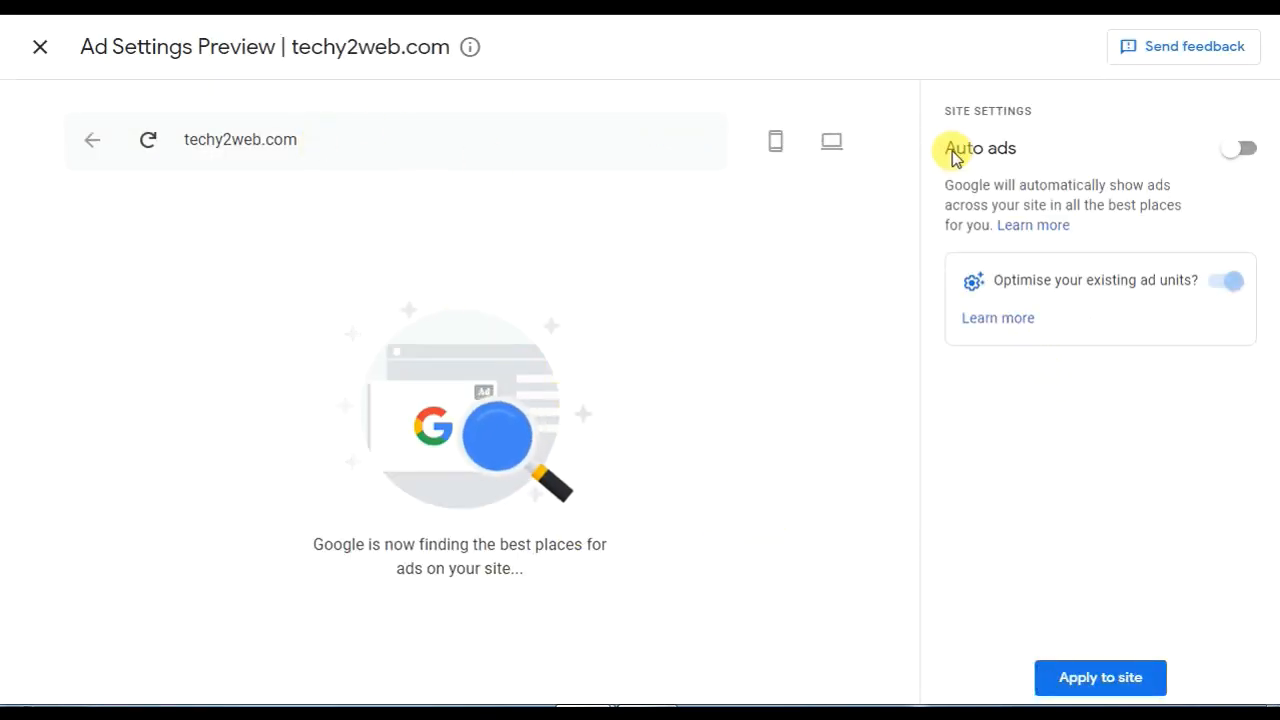
{"action": "left_click", "coordinate": [1238, 148]}
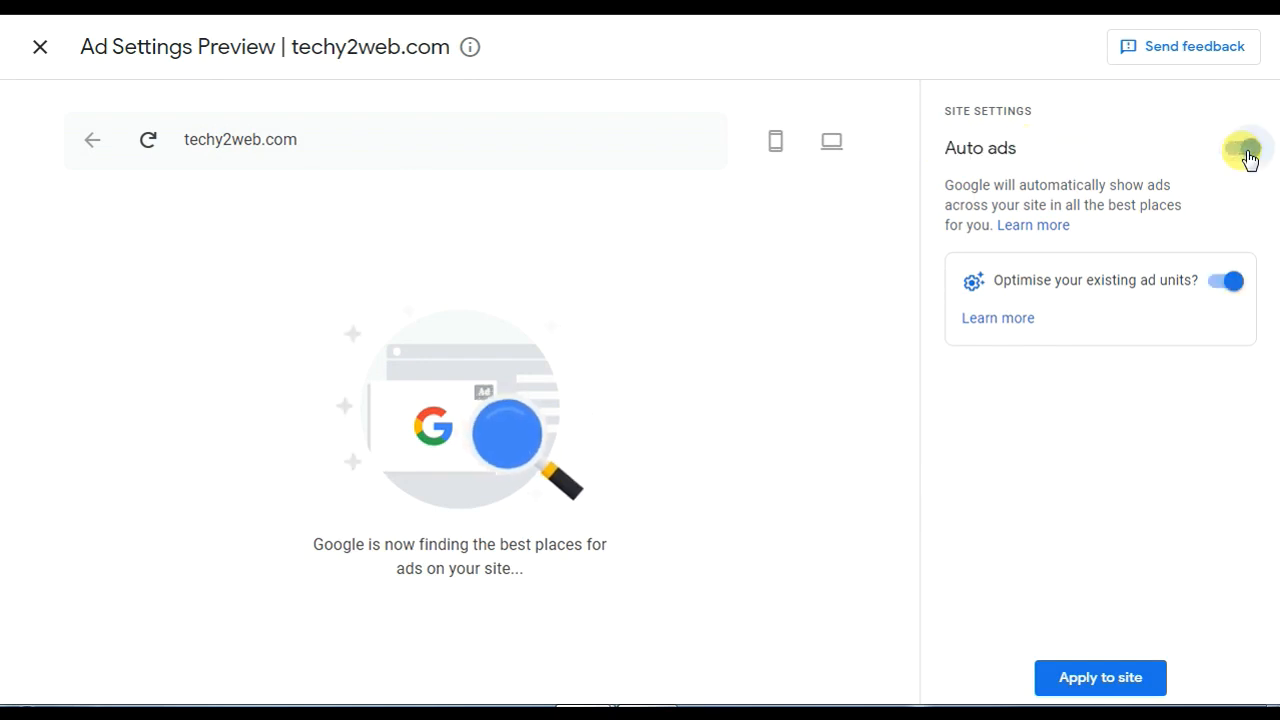
{"action": "left_click", "coordinate": [1248, 148]}
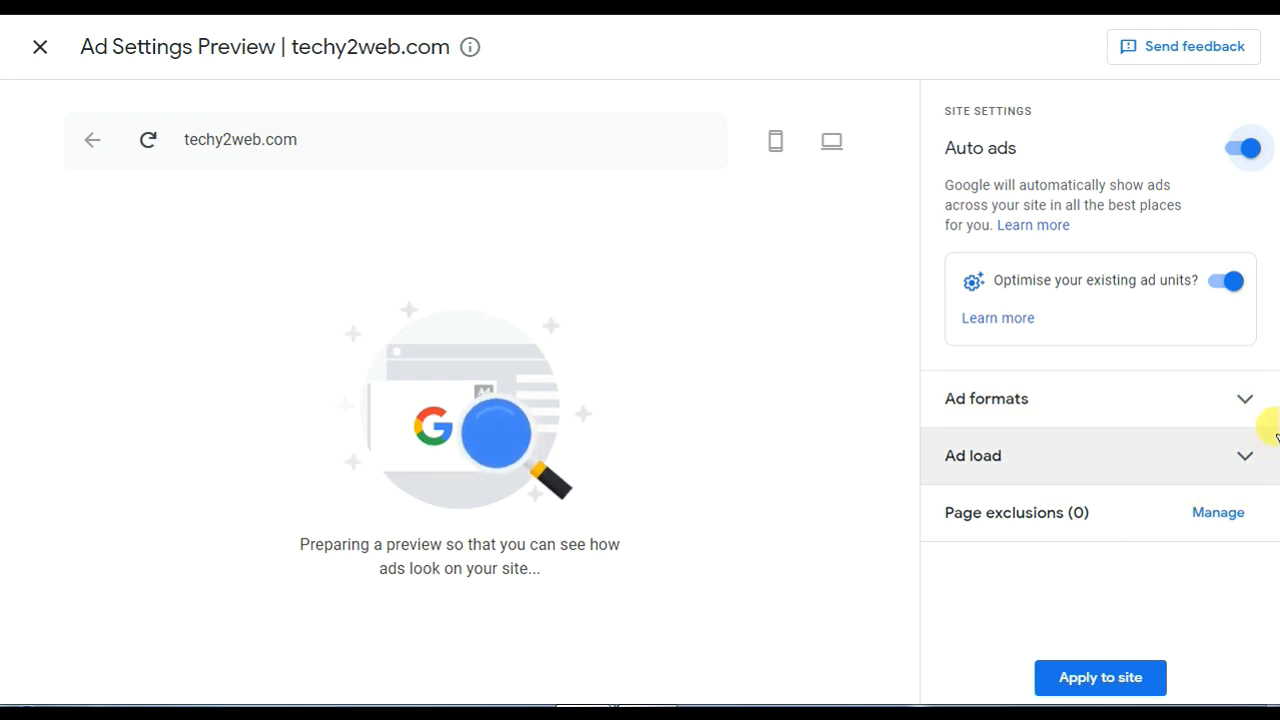
{"action": "left_click", "coordinate": [776, 140]}
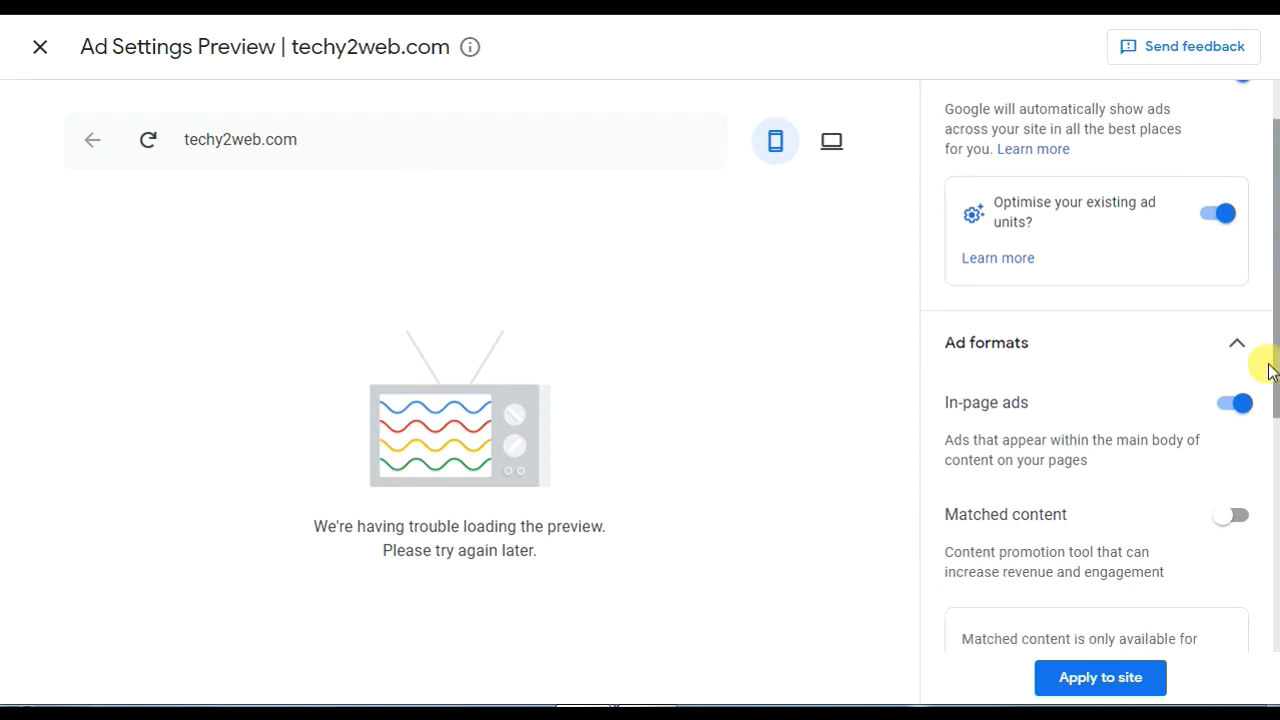
Step: Toggle Matched content on then off, leaving In-page, Anchor and Vignette ads enabled
{"action": "scroll", "scroll_direction": "down", "scroll_amount": 3}
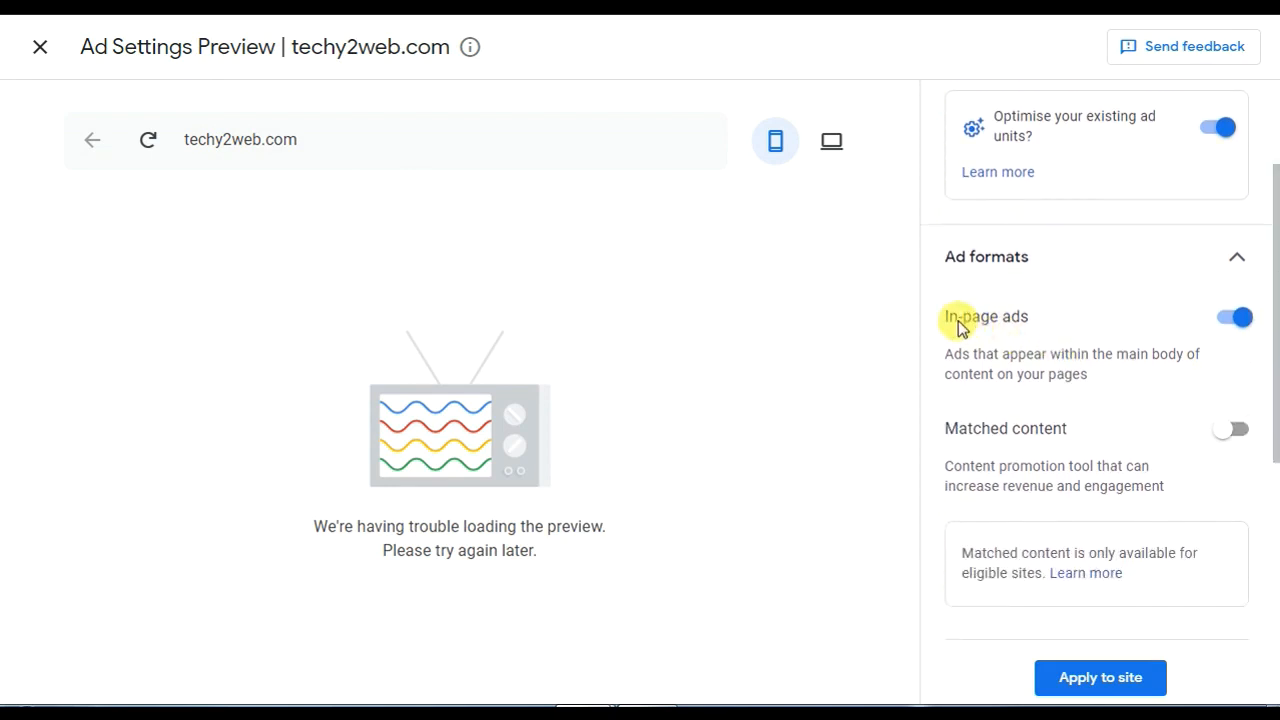
{"action": "mouse_move", "coordinate": [1008, 428]}
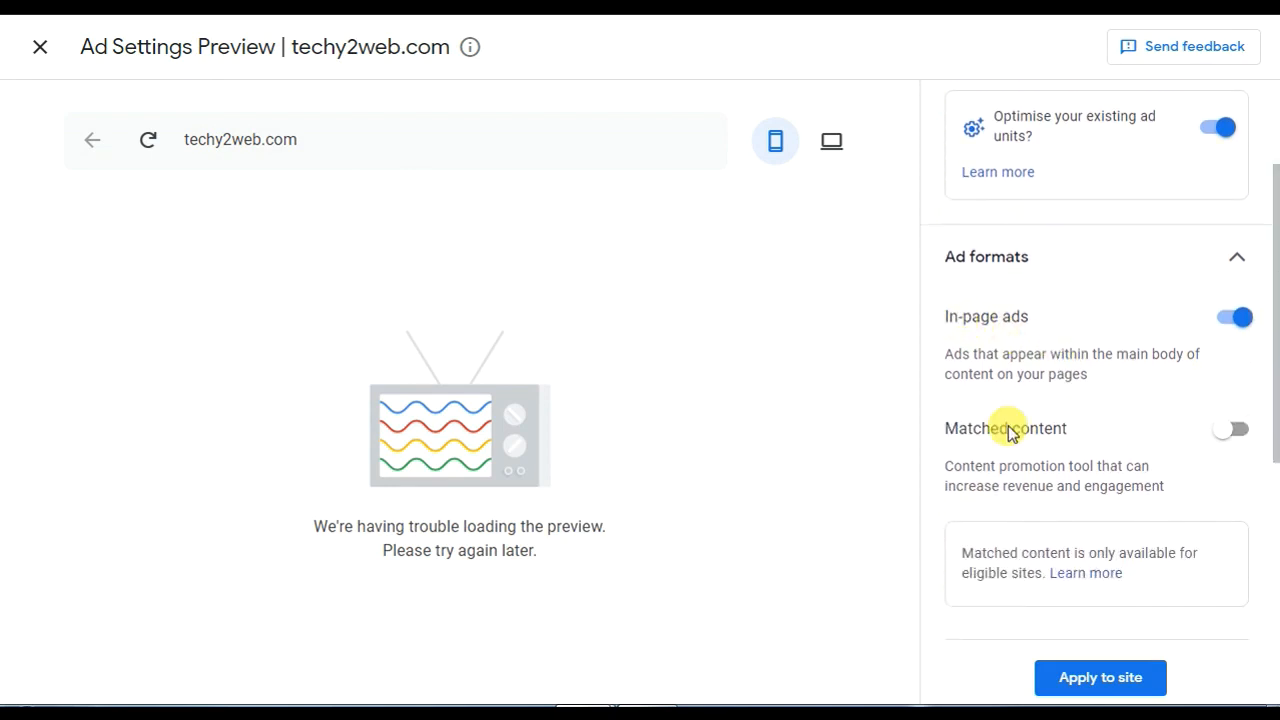
{"action": "left_click", "coordinate": [1230, 428]}
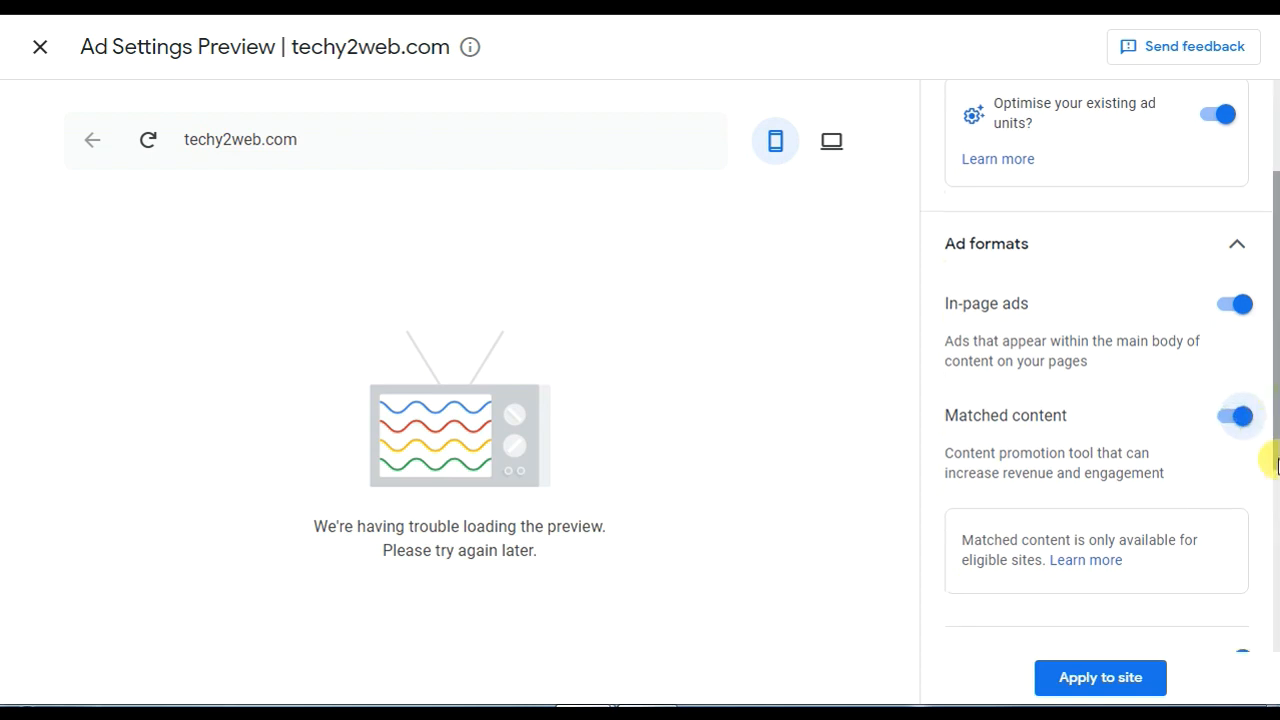
{"action": "scroll", "scroll_direction": "down", "scroll_amount": 3}
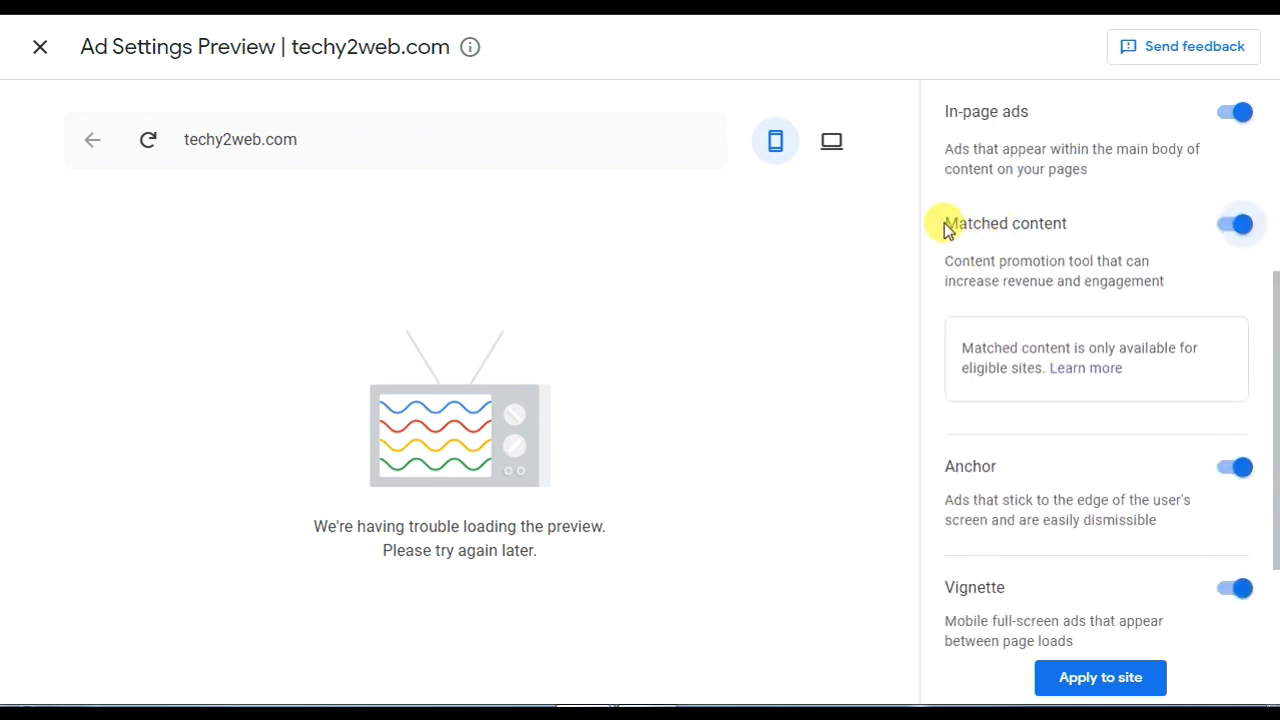
{"action": "double_click", "coordinate": [1004, 224]}
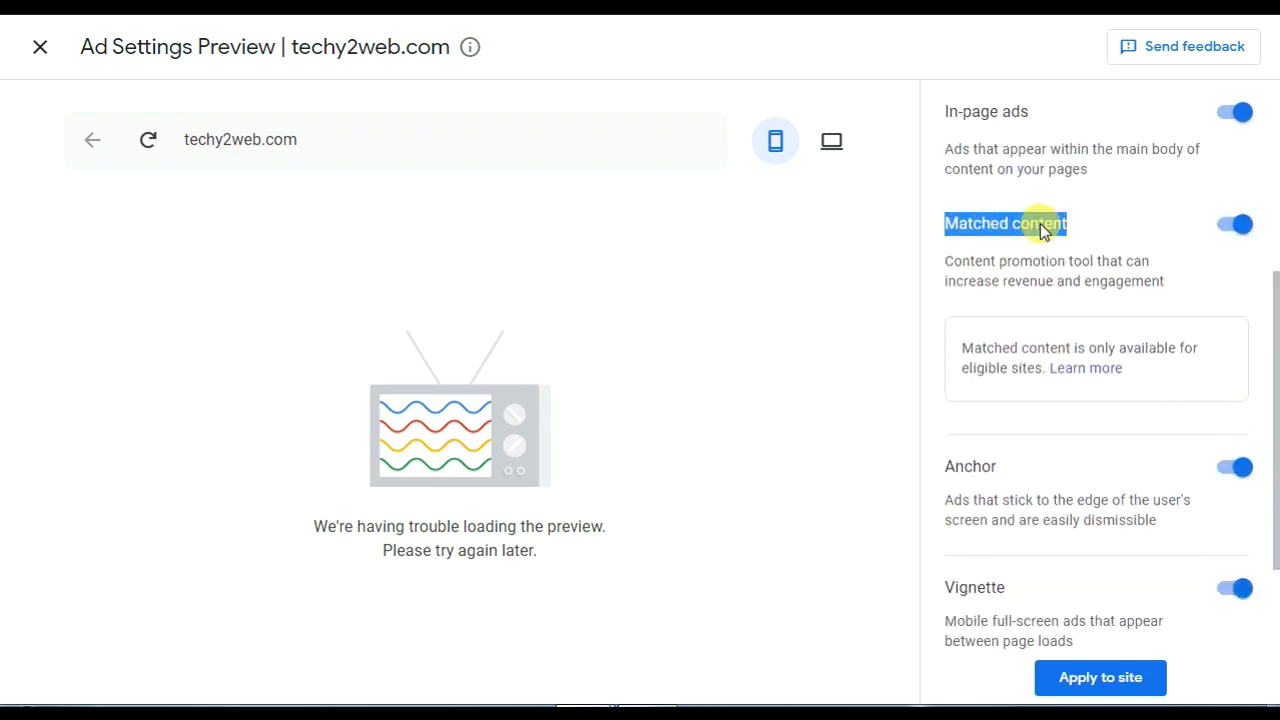
{"action": "left_click", "coordinate": [1232, 224]}
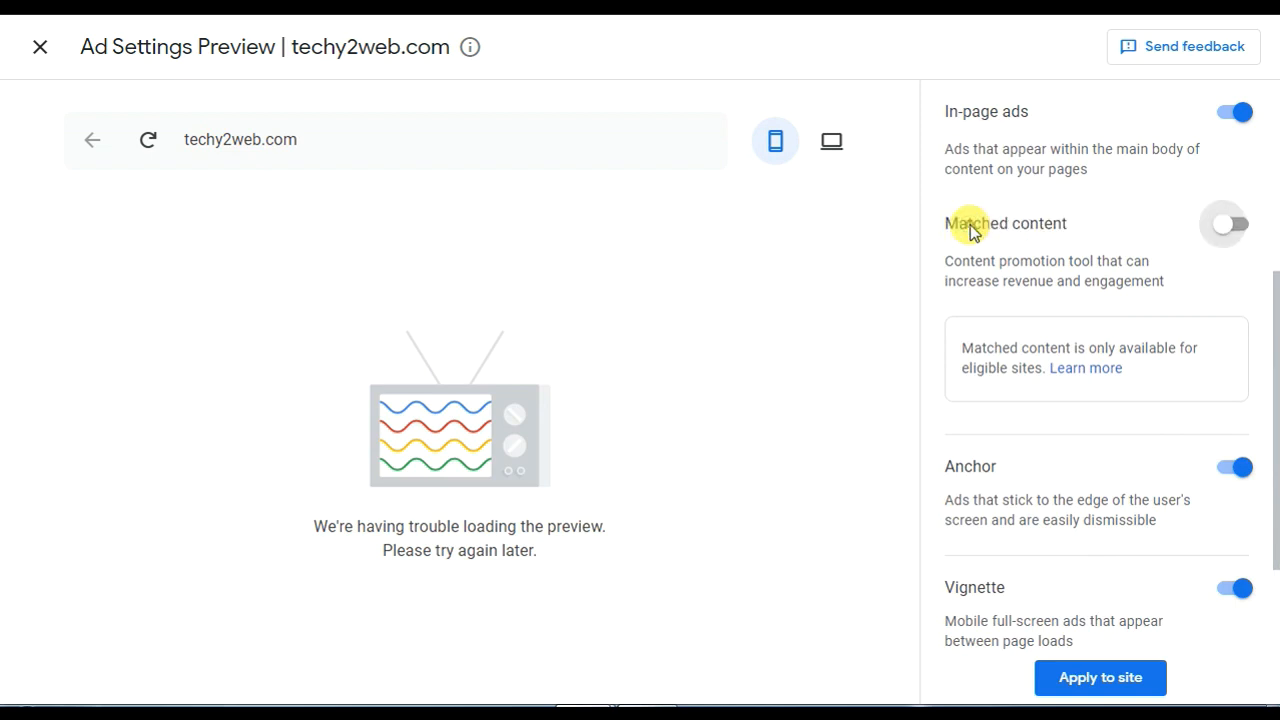
{"action": "scroll", "scroll_direction": "down", "scroll_amount": 3}
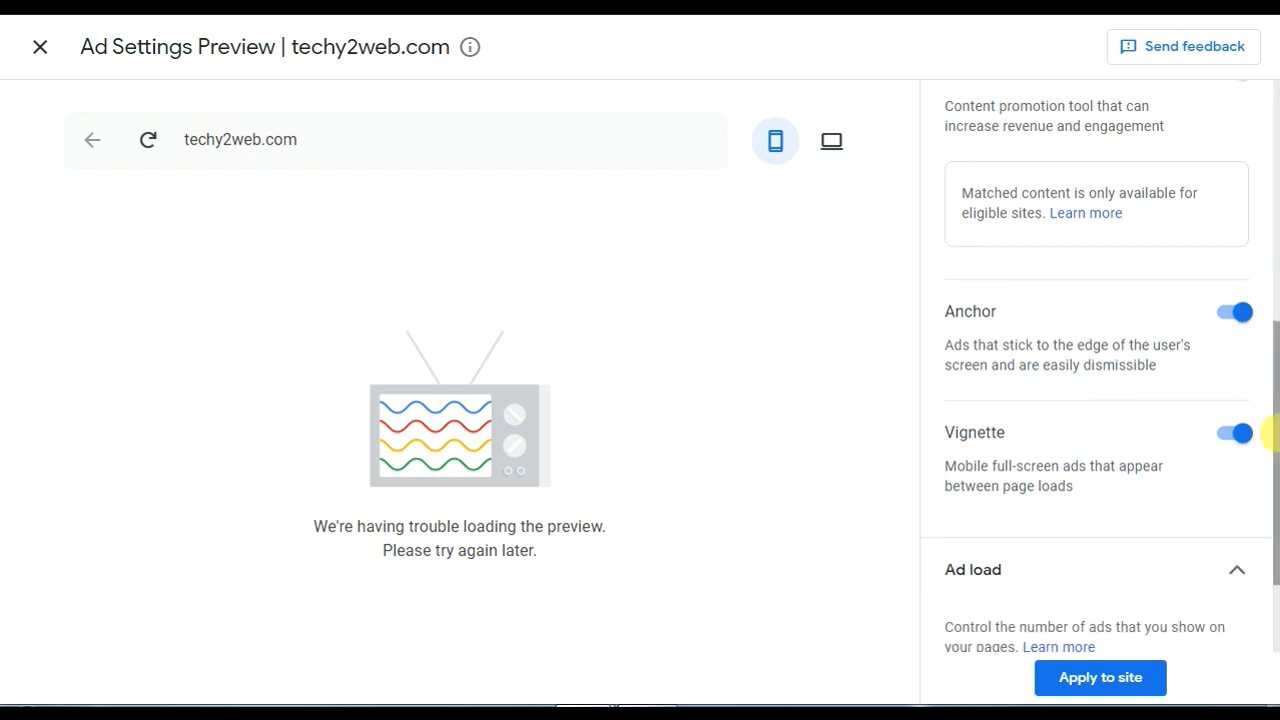
Step: Set the Ad load slider for techy2web.com just above the midpoint between Min and Max
{"action": "scroll", "scroll_direction": "down", "scroll_amount": 3}
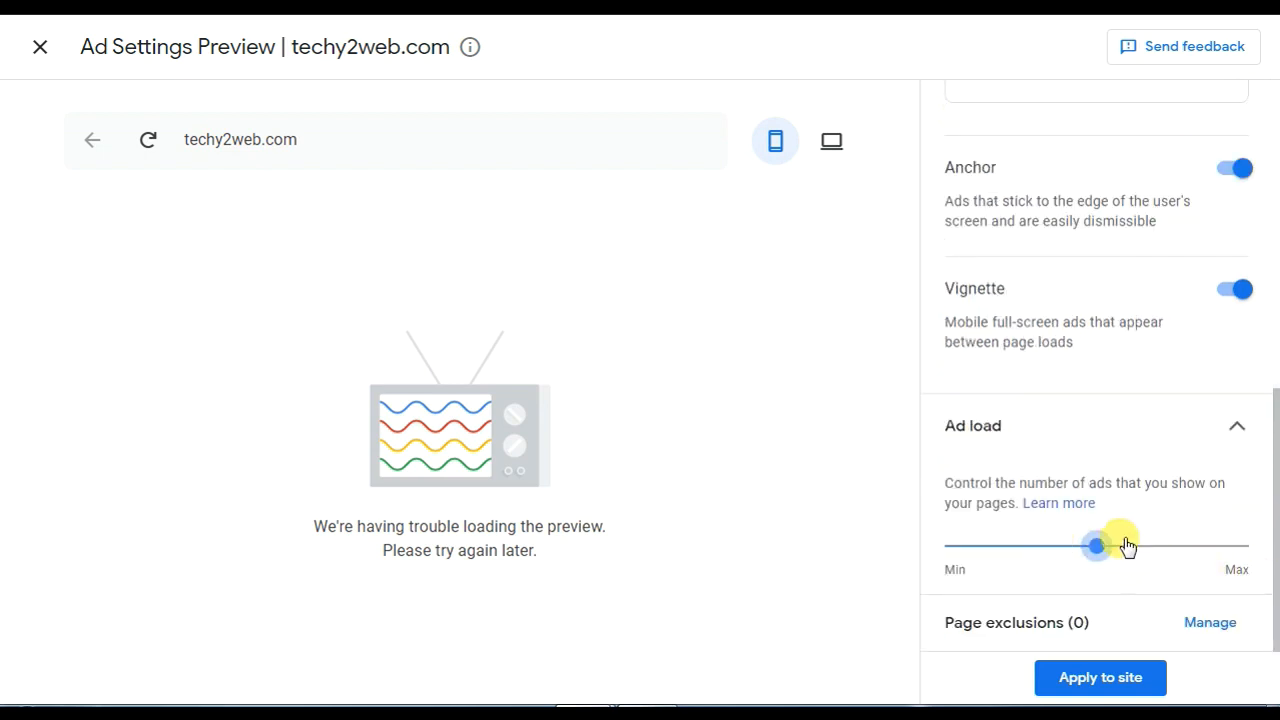
{"action": "left_click_drag", "start_coordinate": [1120, 544], "coordinate": [1096, 544]}
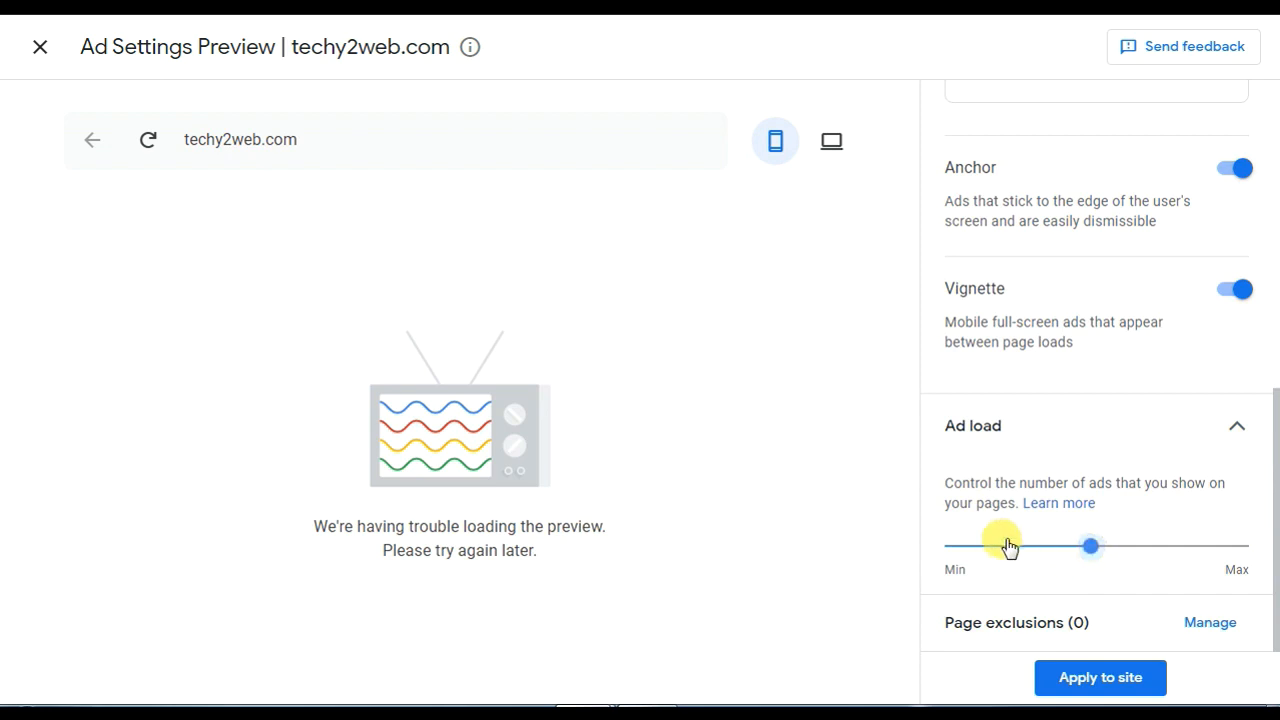
{"action": "left_click_drag", "start_coordinate": [1090, 546], "coordinate": [1240, 546]}
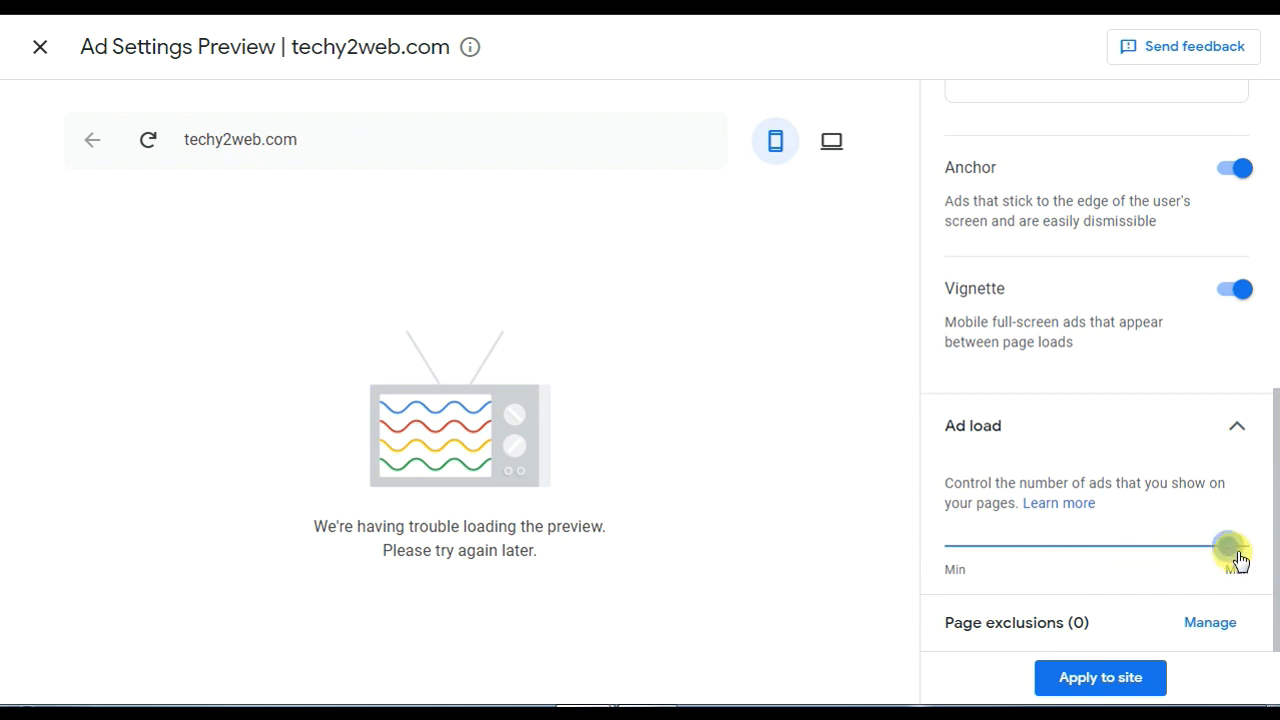
{"action": "left_click_drag", "start_coordinate": [1230, 544], "coordinate": [1244, 544]}
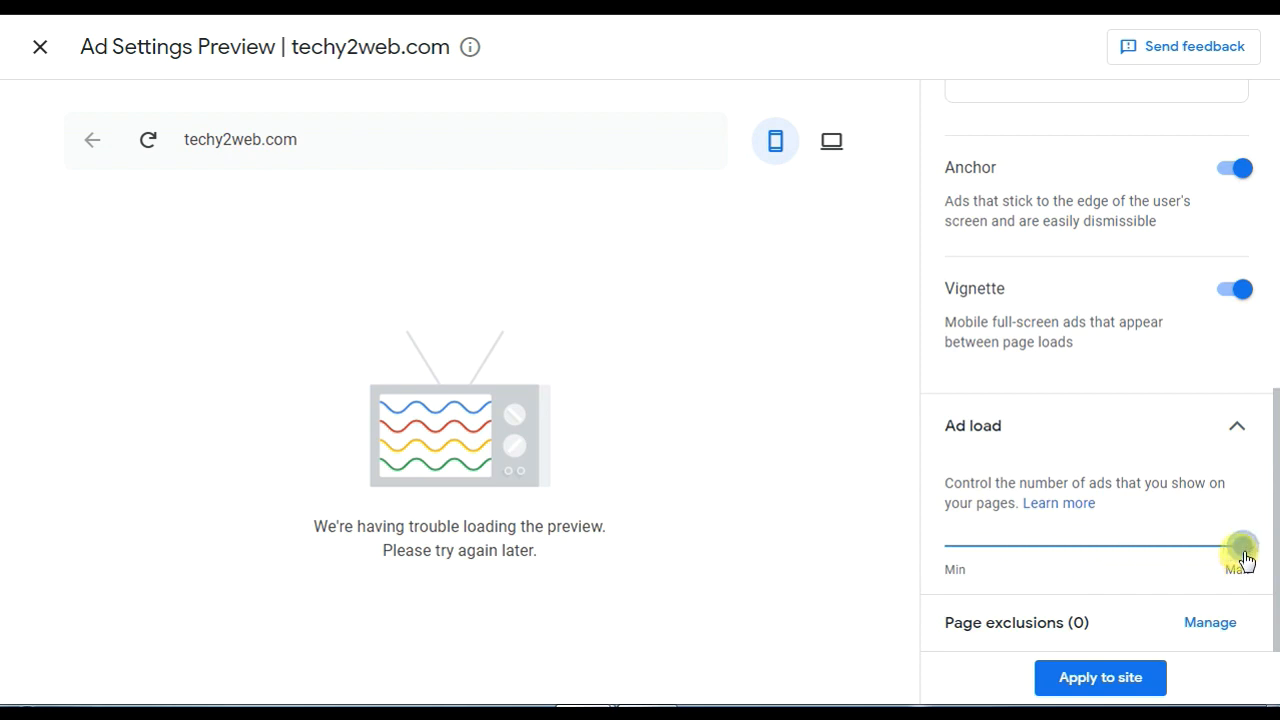
{"action": "left_click_drag", "start_coordinate": [1244, 552], "coordinate": [1080, 552]}
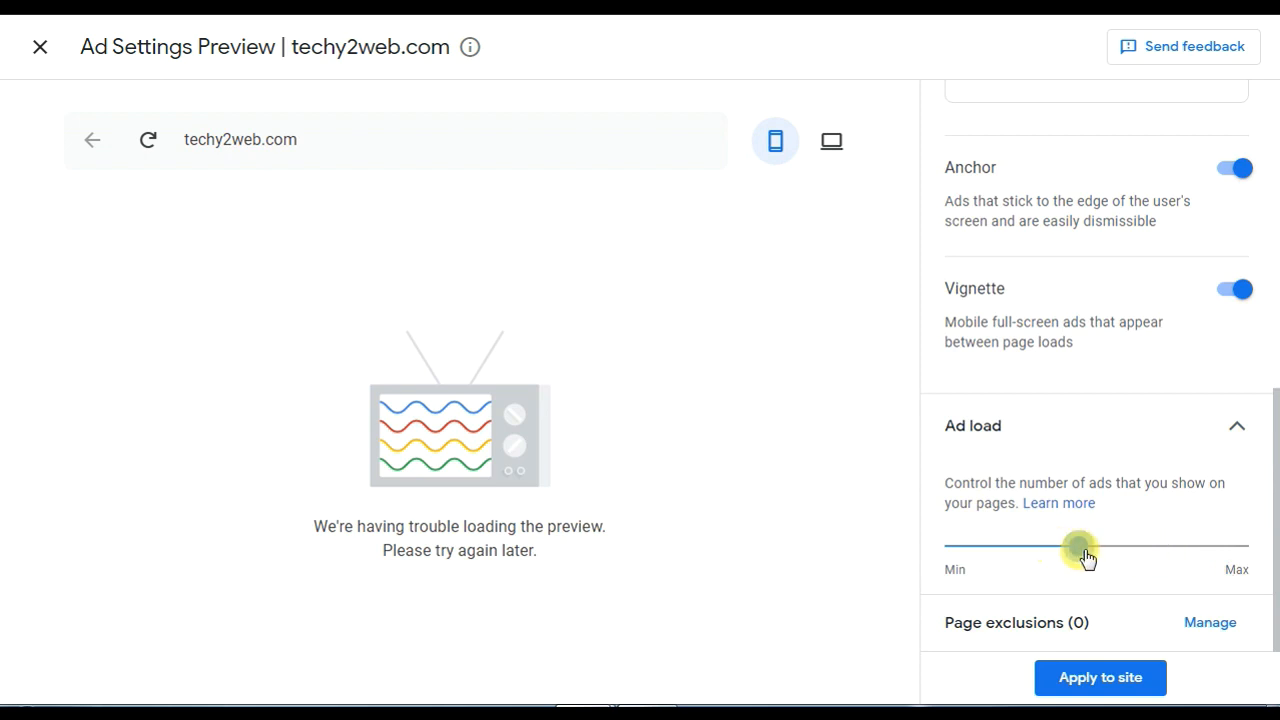
{"action": "left_click_drag", "start_coordinate": [1084, 552], "coordinate": [1130, 552]}
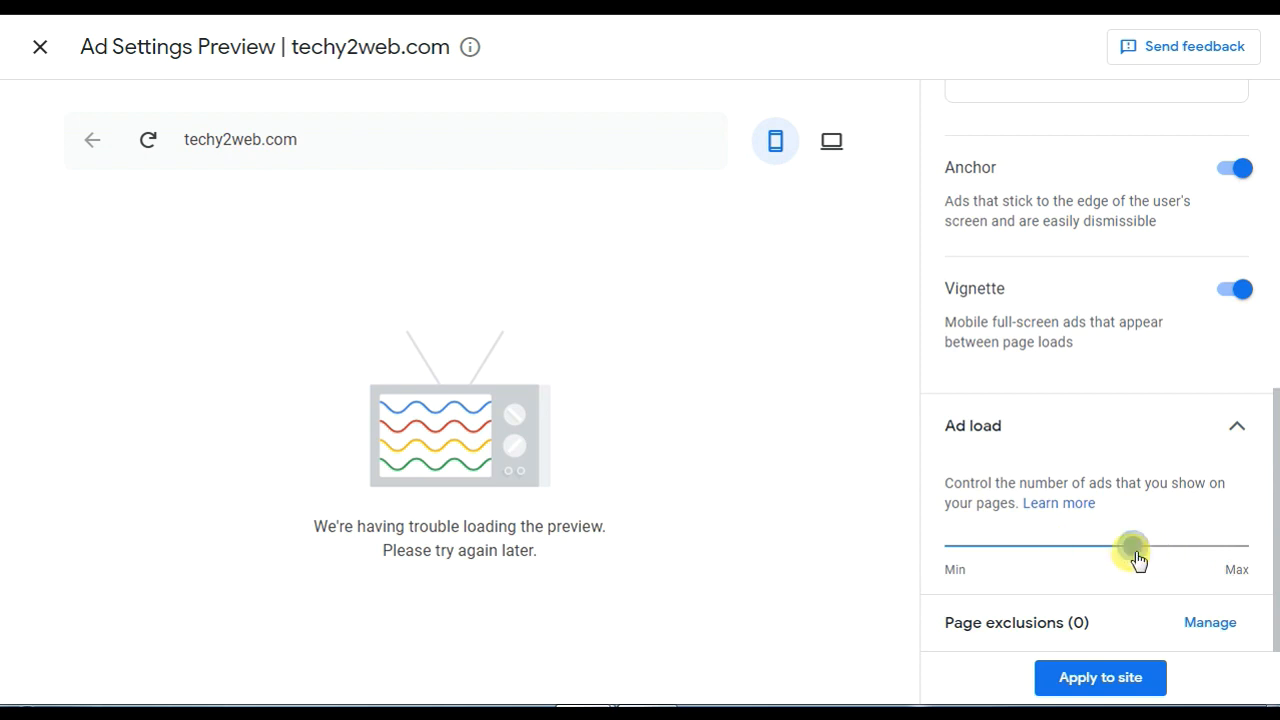
{"action": "left_click_drag", "start_coordinate": [1132, 548], "coordinate": [1116, 548]}
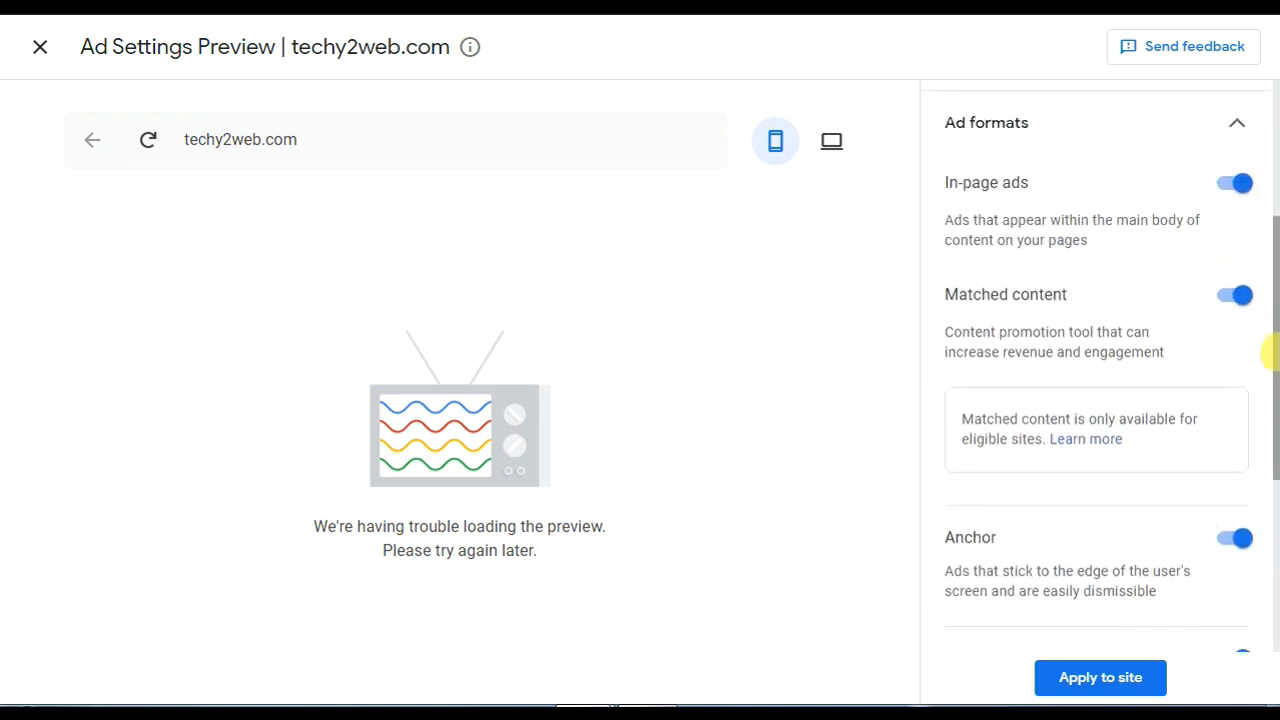
{"action": "scroll", "scroll_direction": "down", "scroll_amount": 3}
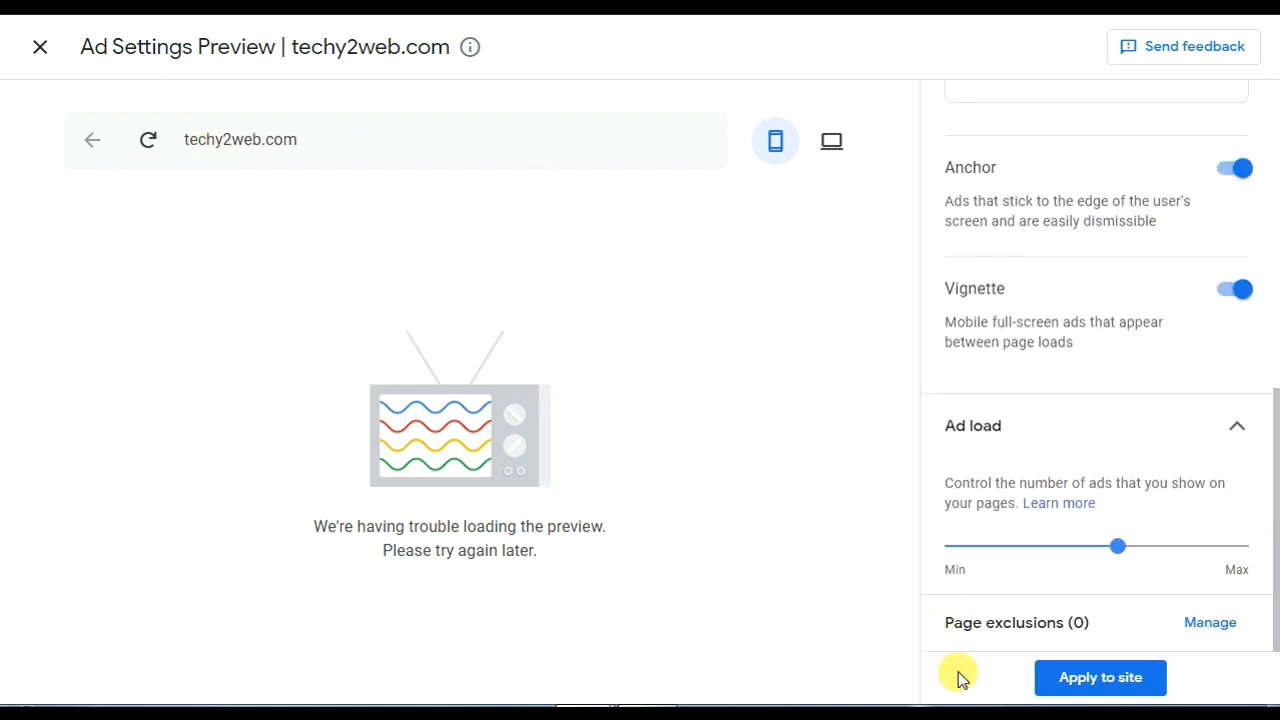
Step: Apply the auto ads settings so techy2web.com shows Auto ads ON in the overview
{"action": "left_click", "coordinate": [1100, 676]}
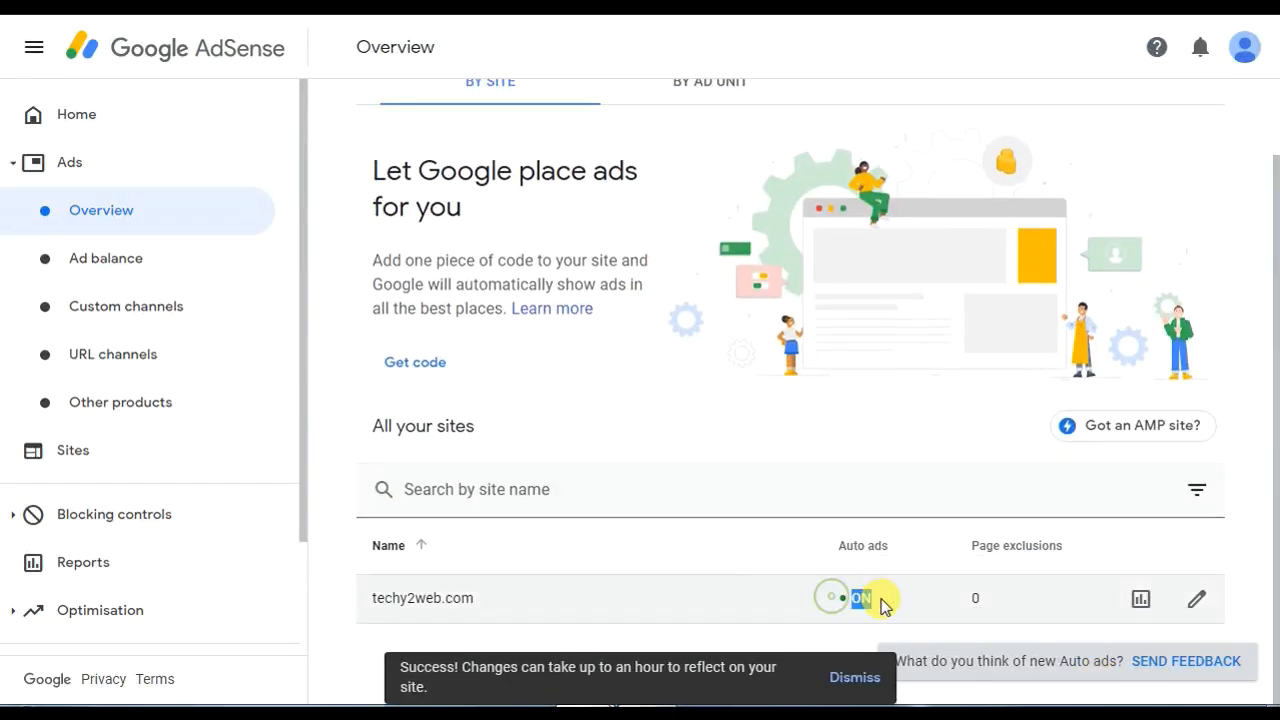
{"action": "left_click", "coordinate": [860, 598]}
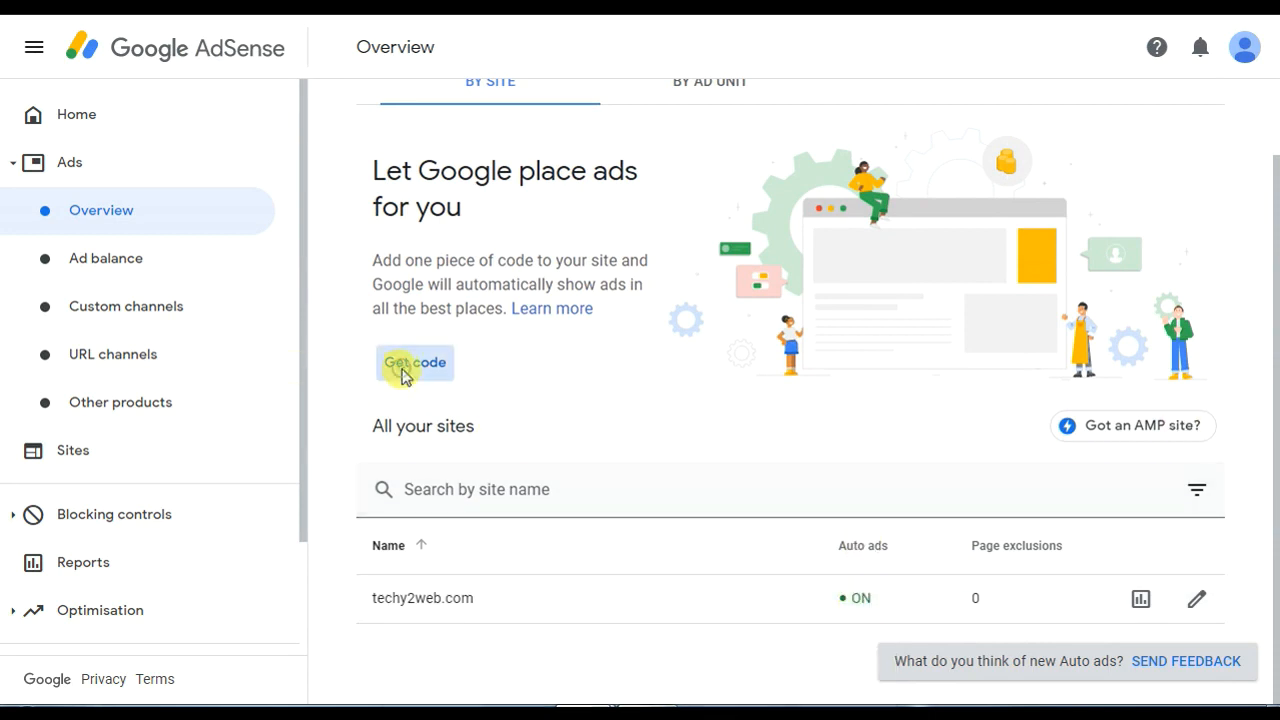
{"action": "left_click", "coordinate": [414, 362]}
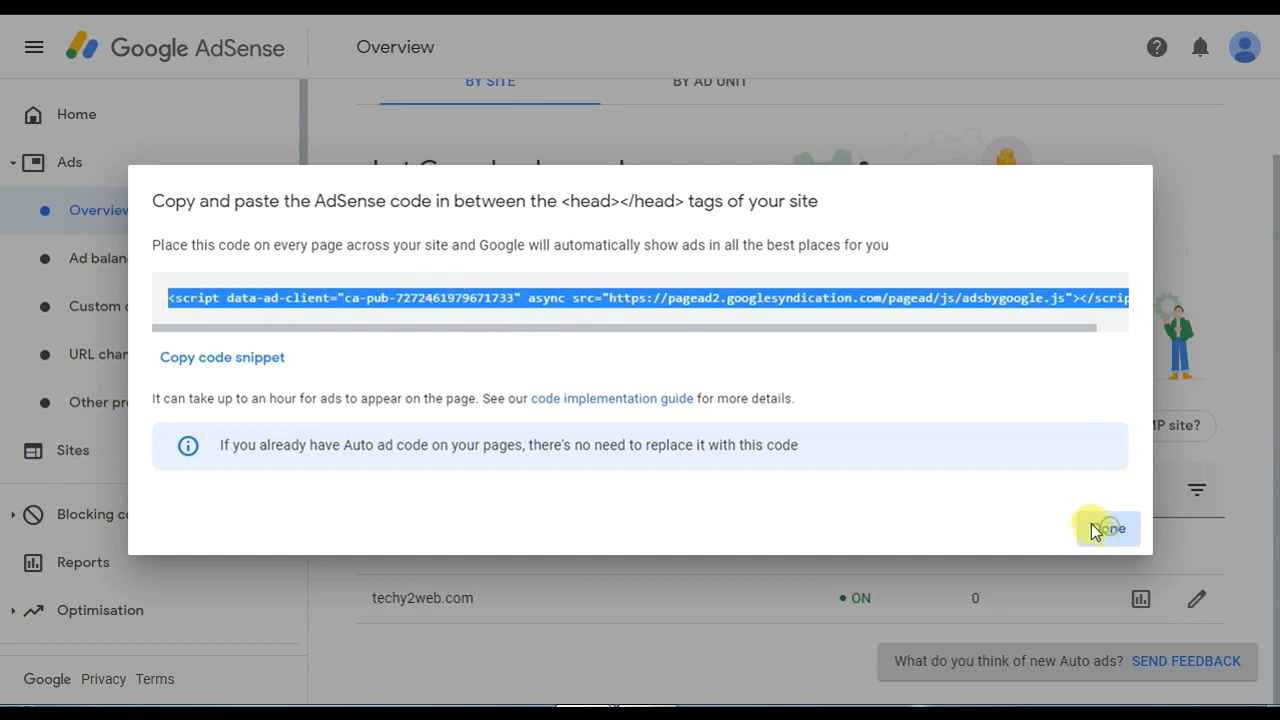
{"action": "left_click", "coordinate": [1106, 528]}
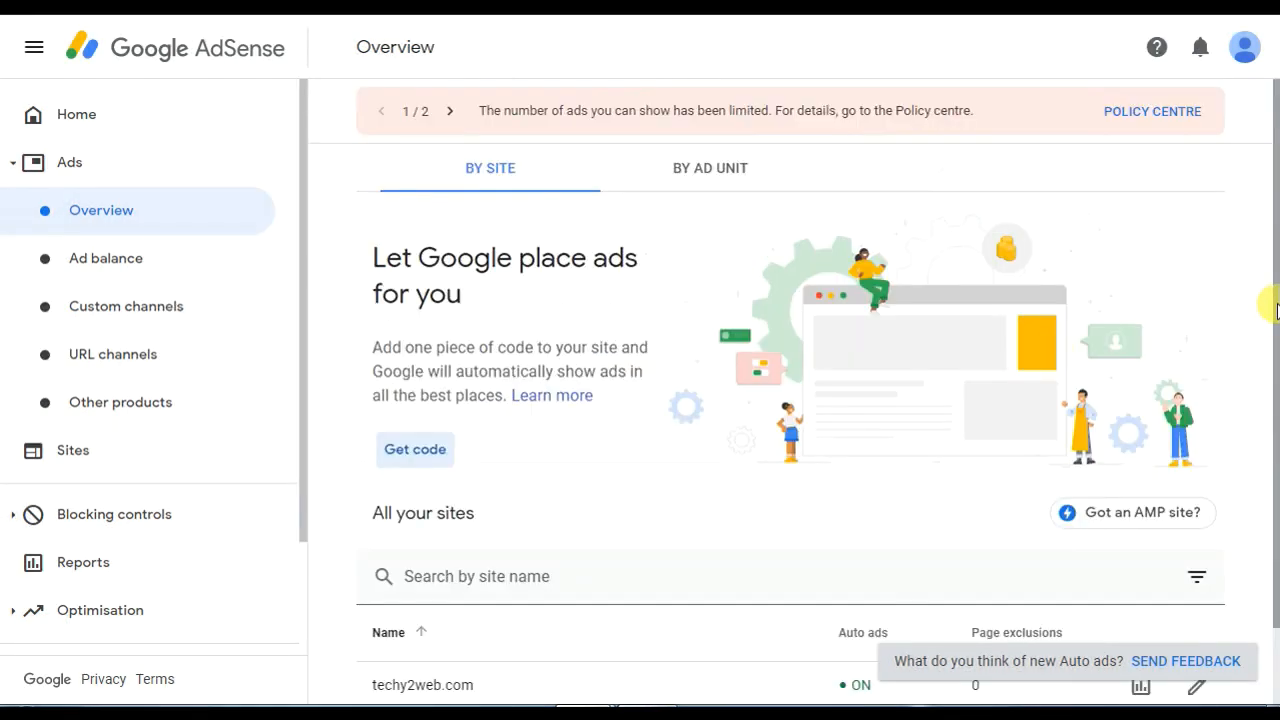
Step: Check the Policy centre issue briefly, then return to the Home dashboard
{"action": "left_click", "coordinate": [1152, 112]}
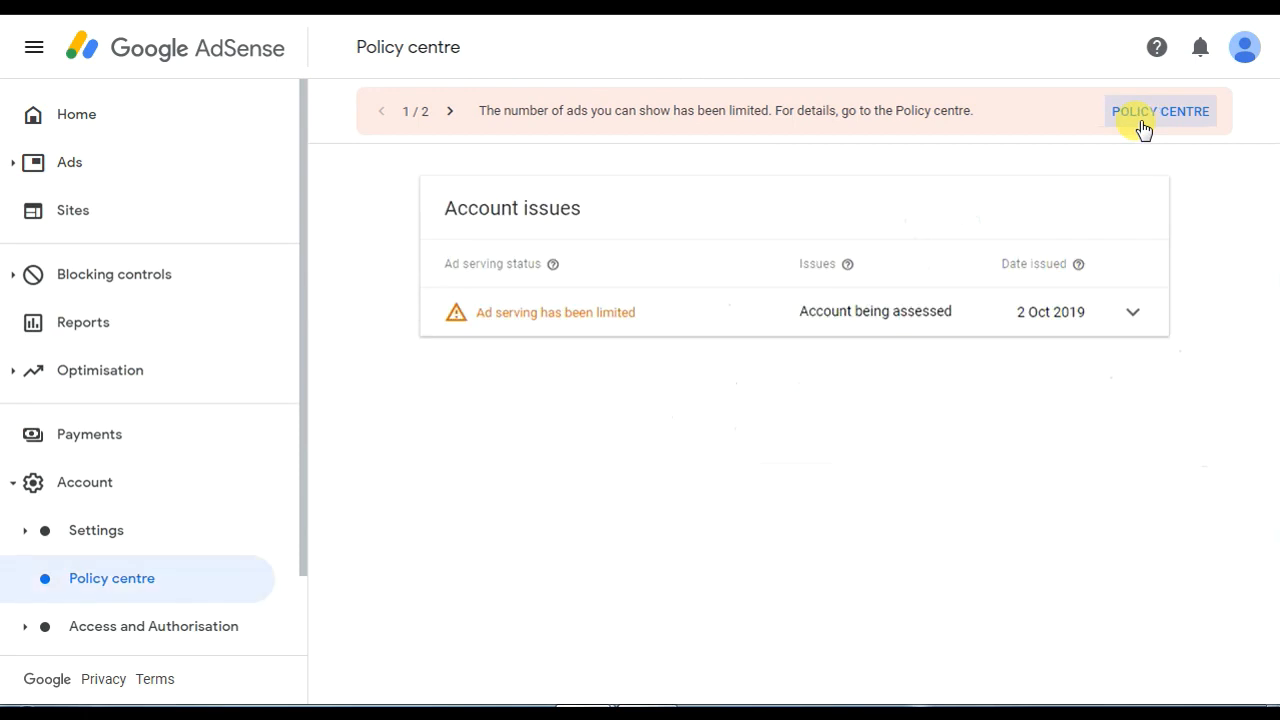
{"action": "mouse_move", "coordinate": [1130, 414]}
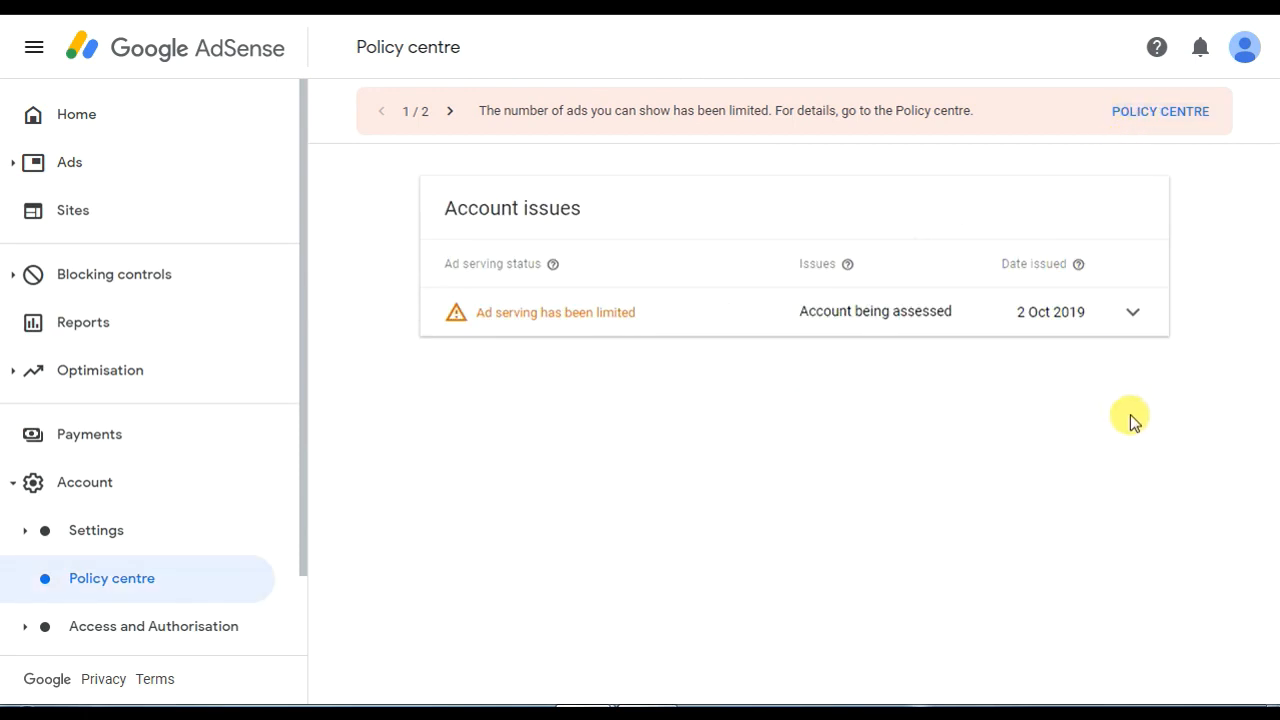
{"action": "left_click", "coordinate": [76, 114]}
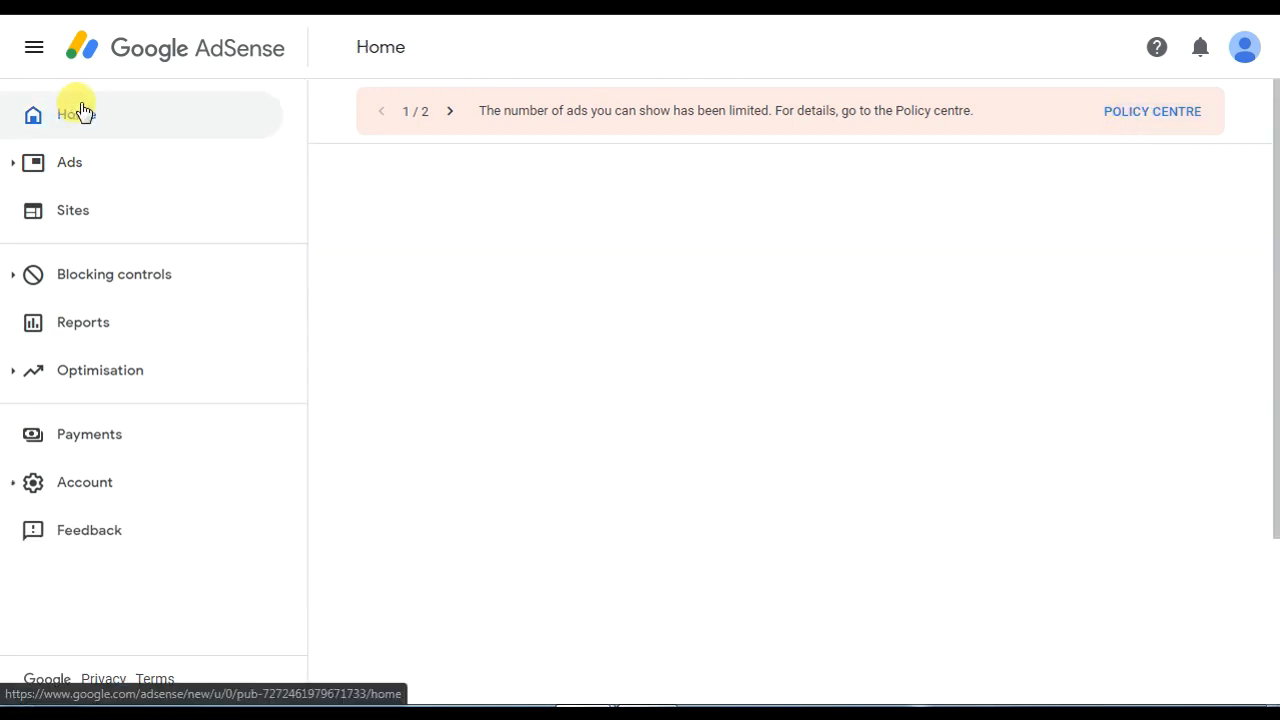
{"action": "left_click", "coordinate": [70, 114]}
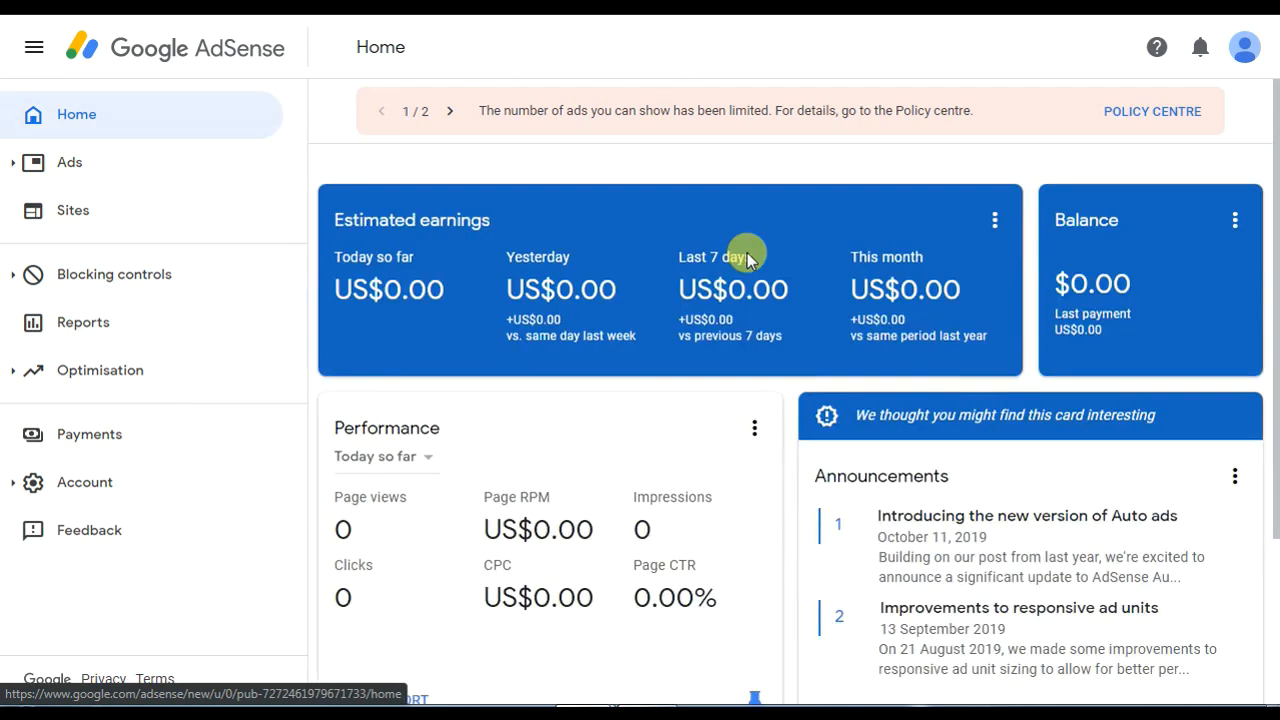